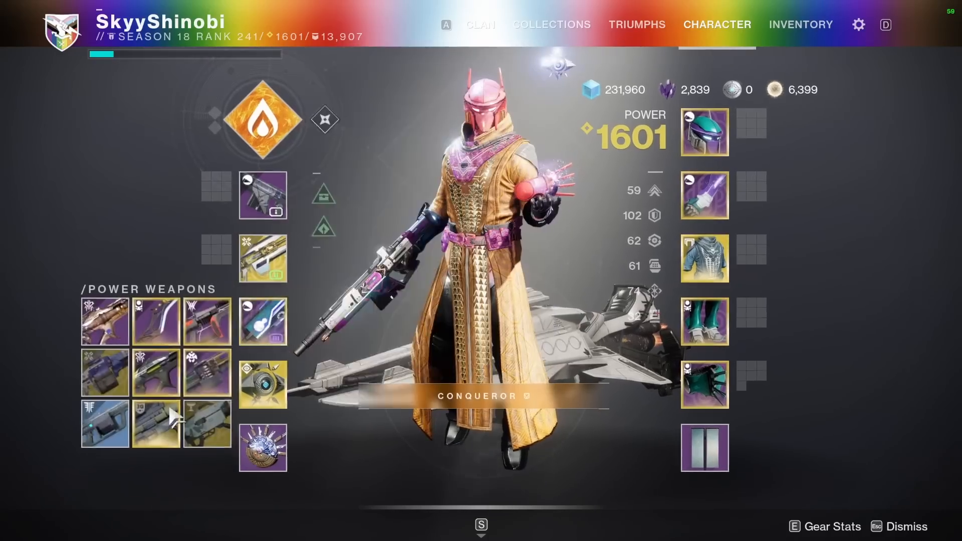
# Go to the Destiny Recipes home page listing its tools, including Vault Cleaner.
pyautogui.click(105, 423)
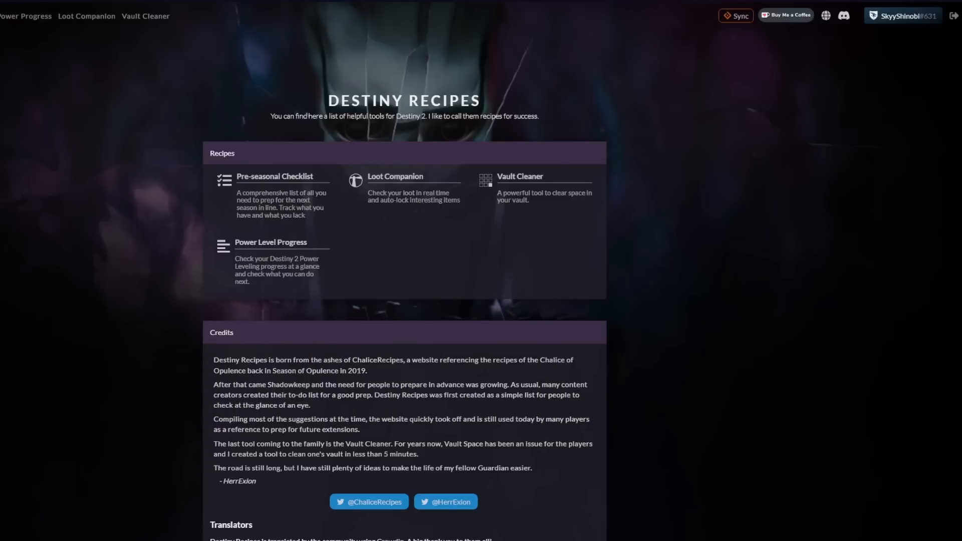
pyautogui.moveTo(83, 71)
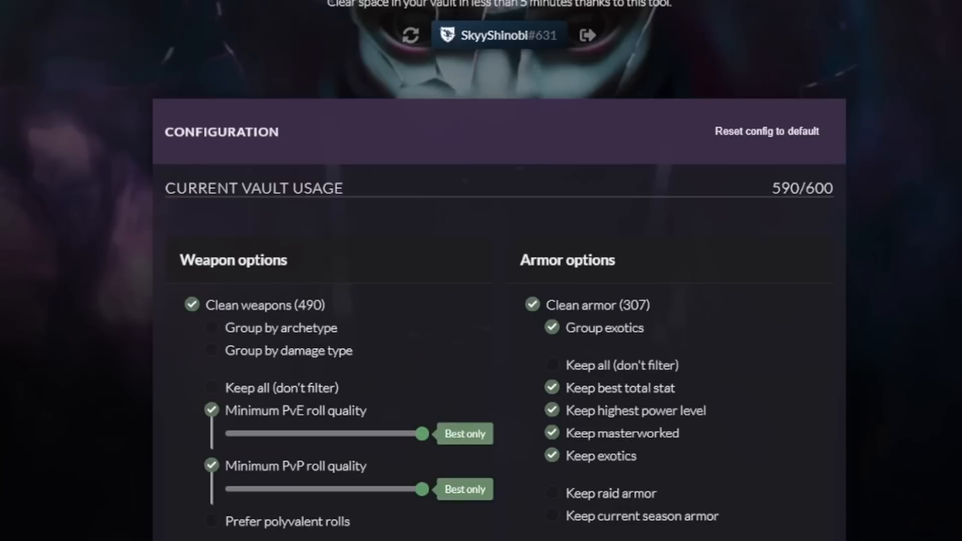
pyautogui.moveTo(607, 99)
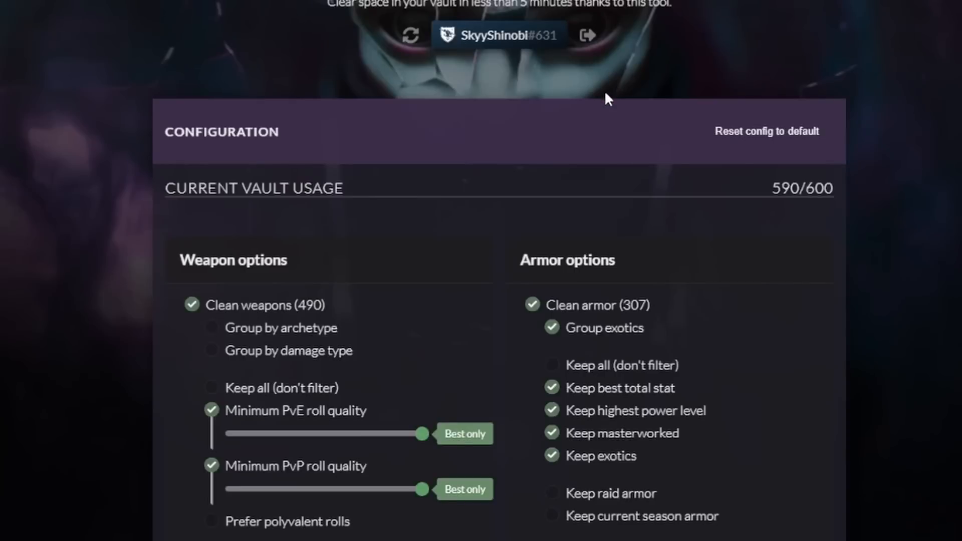
pyautogui.scroll(-3)
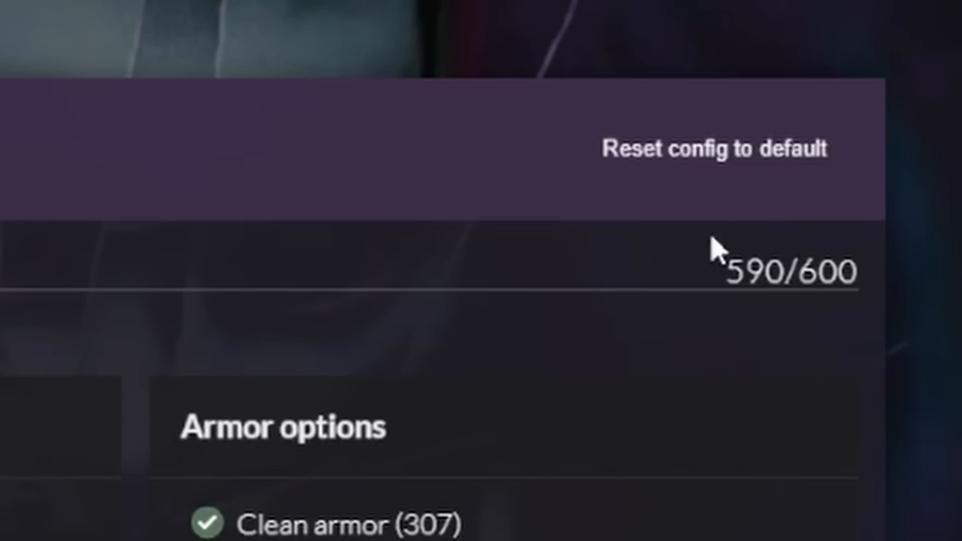
pyautogui.moveTo(887, 282)
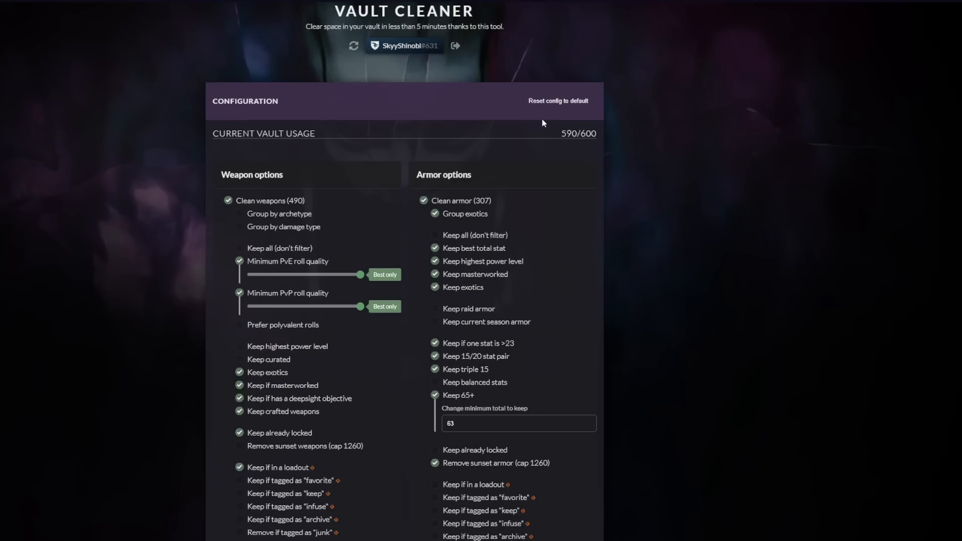
pyautogui.scroll(-3)
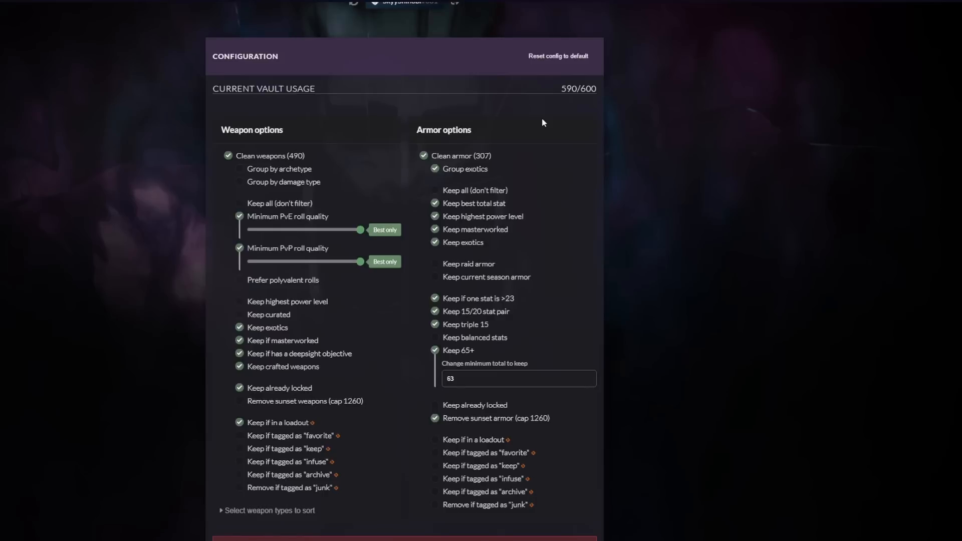
pyautogui.moveTo(412, 156)
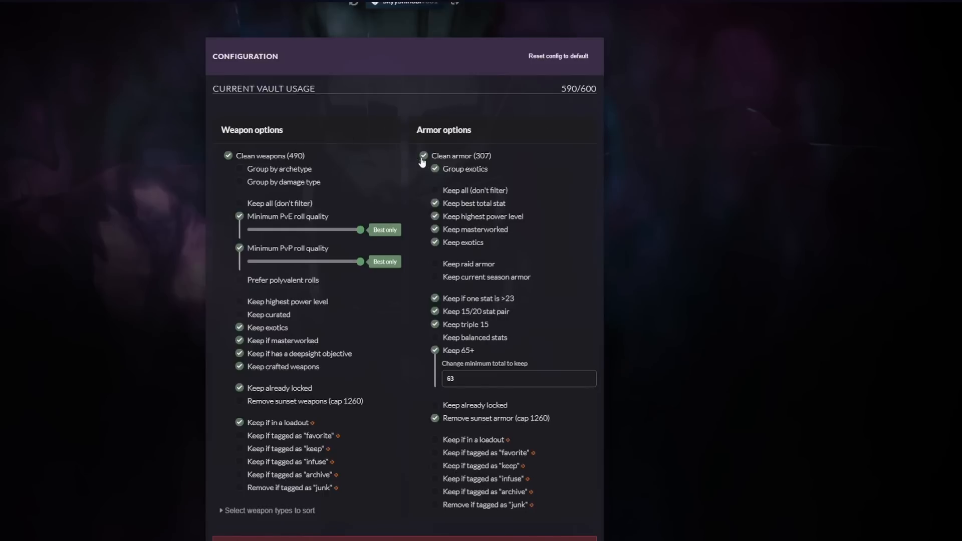
pyautogui.click(240, 217)
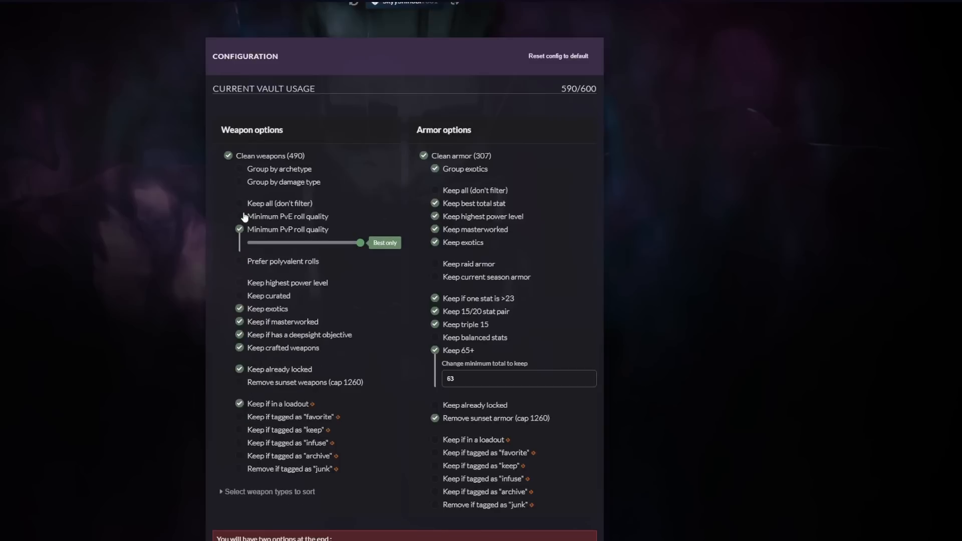
pyautogui.click(240, 217)
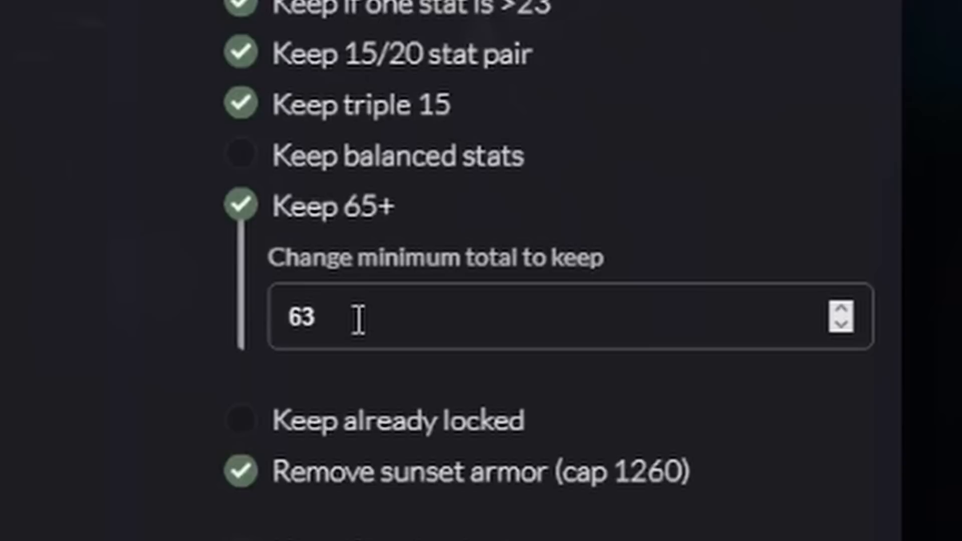
# Set the minimum armor total to keep at 63 and start the vault review at Auto Rifles.
pyautogui.tripleClick(301, 318)
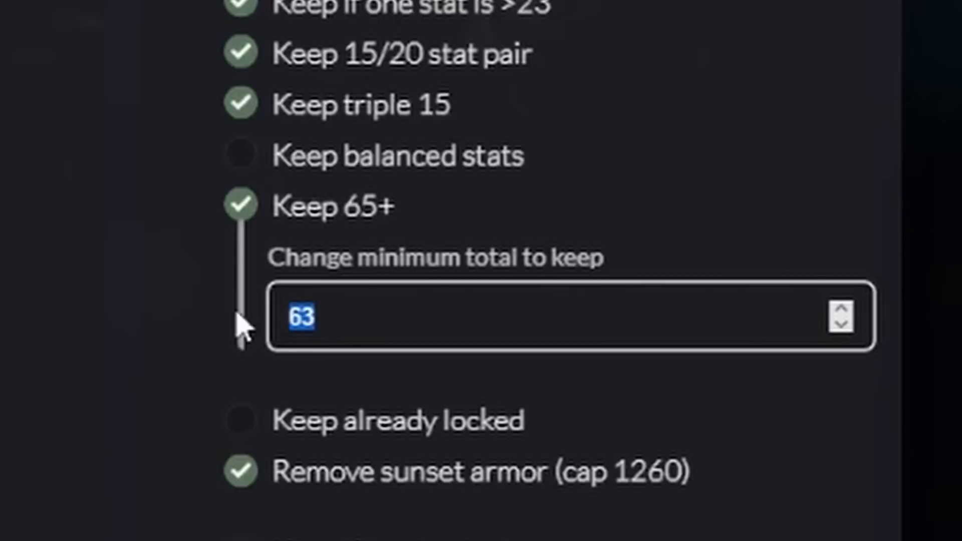
pyautogui.moveTo(295, 369)
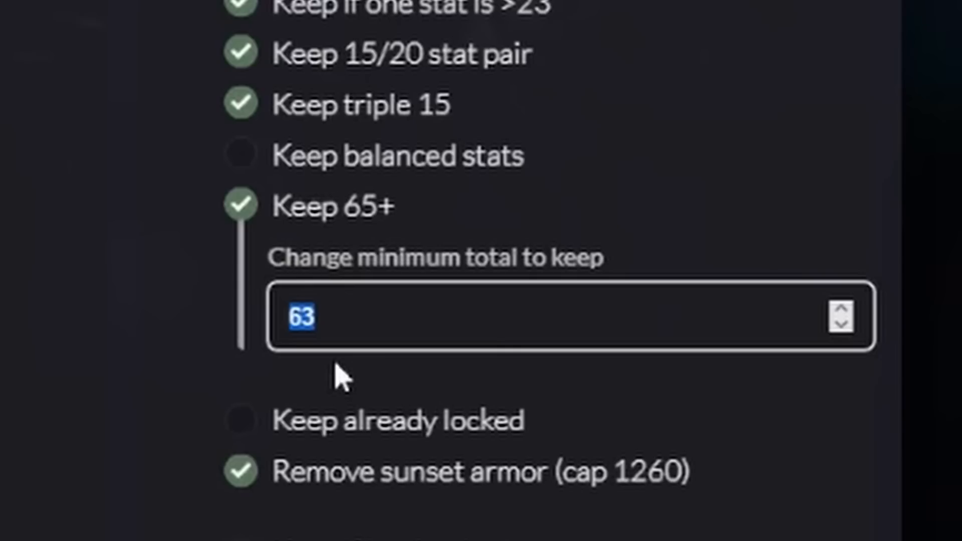
pyautogui.moveTo(363, 326)
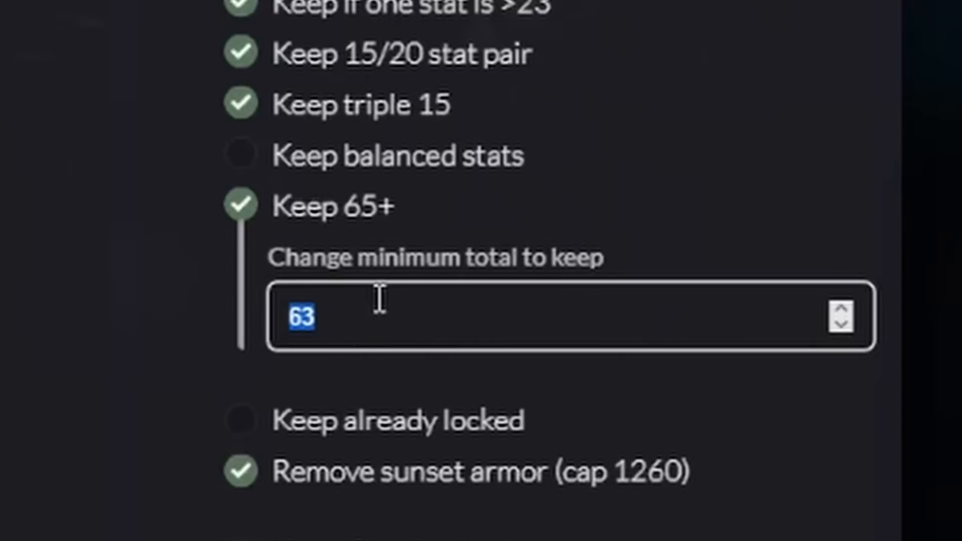
pyautogui.click(301, 317)
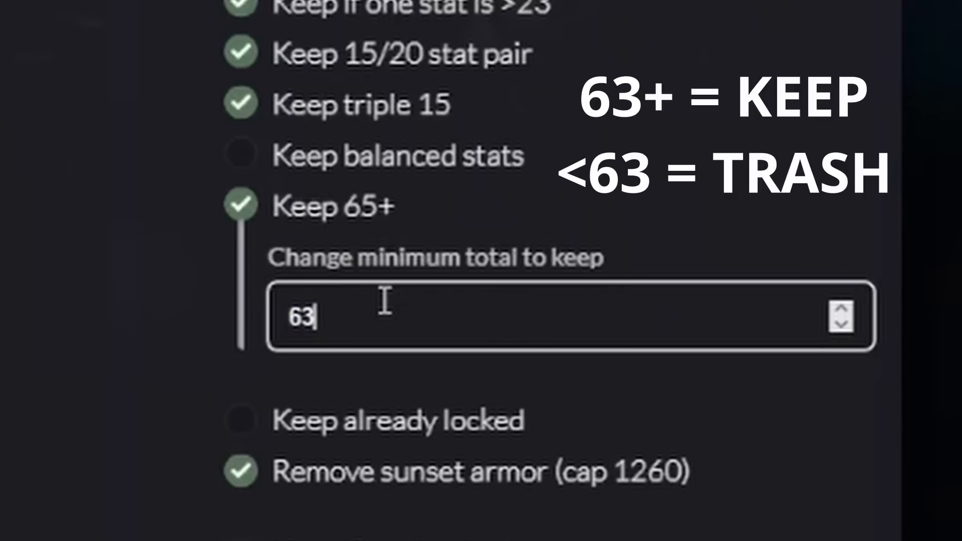
pyautogui.moveTo(451, 245)
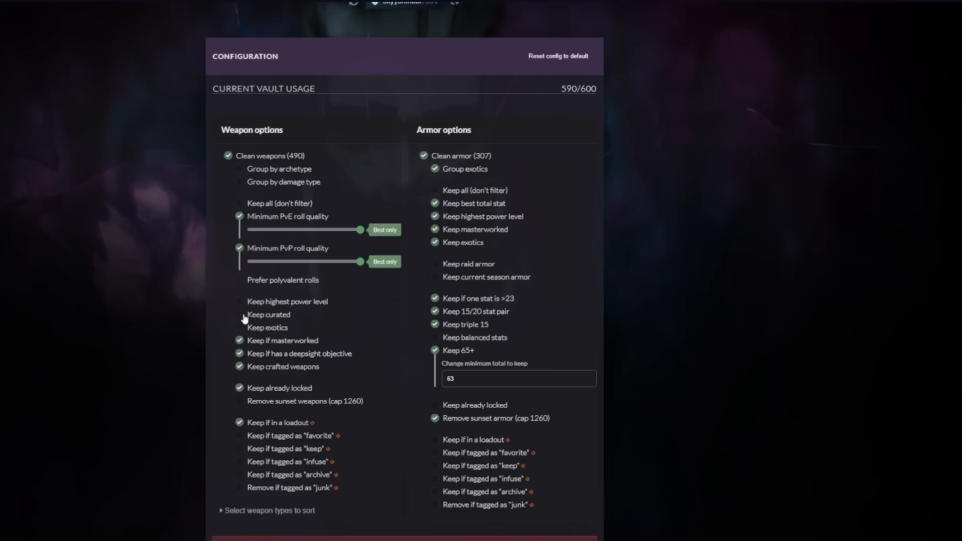
pyautogui.click(240, 314)
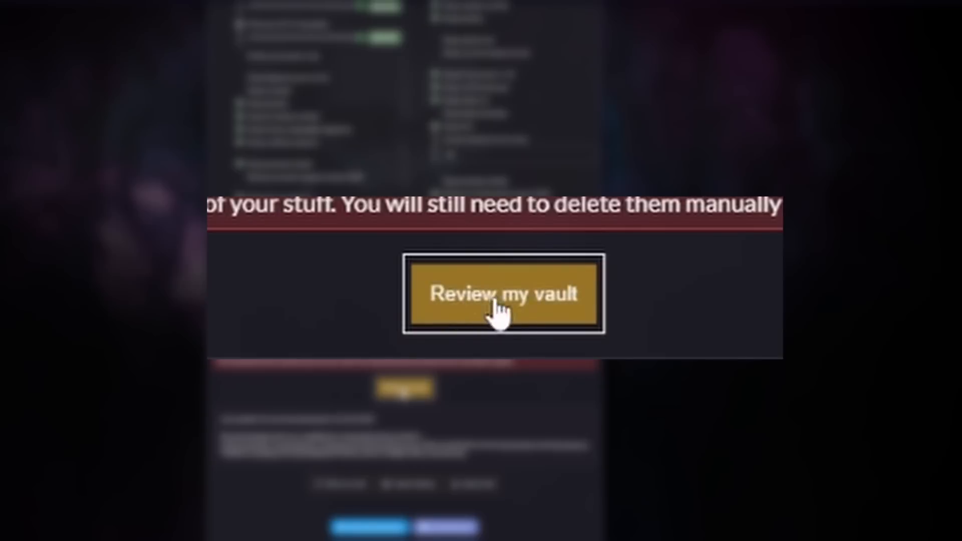
pyautogui.click(503, 293)
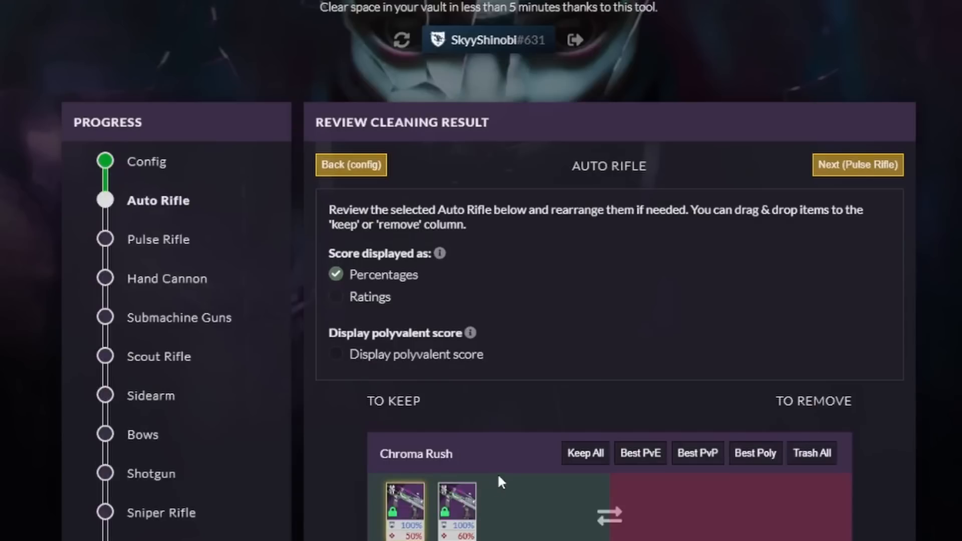
# Look over the Auto Rifles list, checking Chroma Rush and the weaker Sorrow's Verse copy.
pyautogui.scroll(-3)
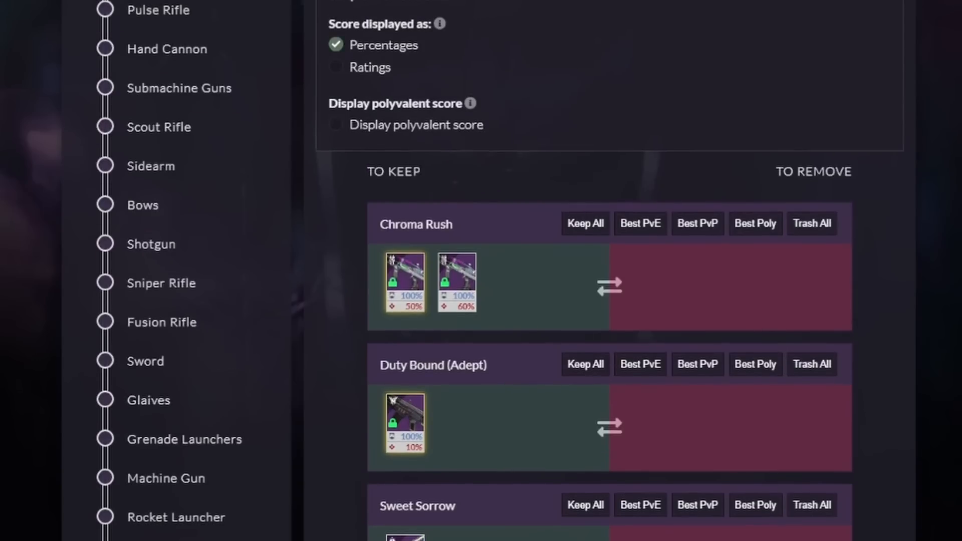
pyautogui.moveTo(162, 139)
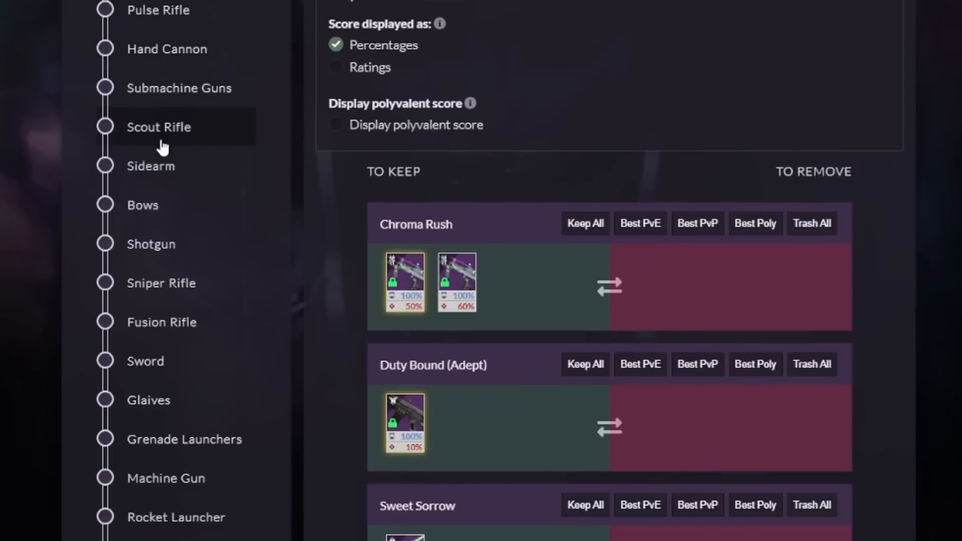
pyautogui.moveTo(162, 283)
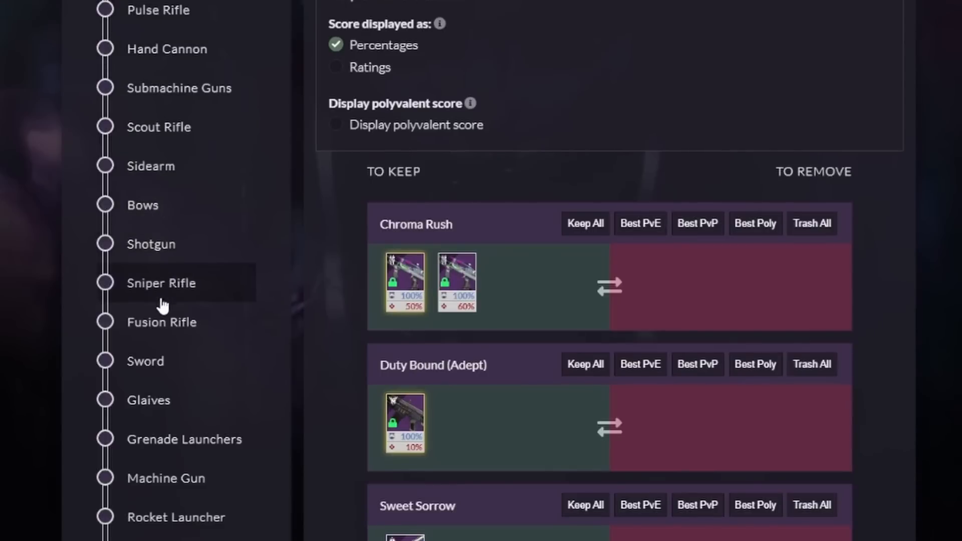
pyautogui.moveTo(162, 439)
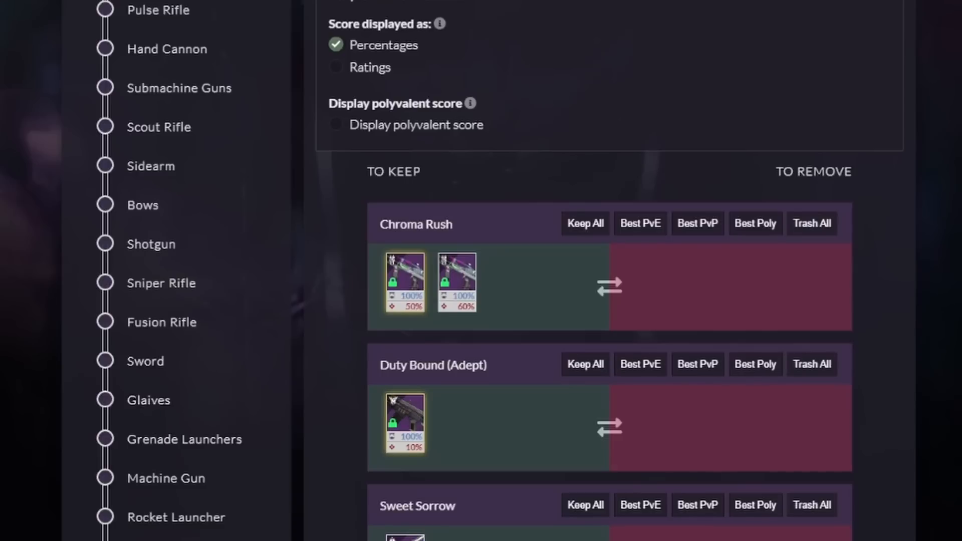
pyautogui.moveTo(169, 322)
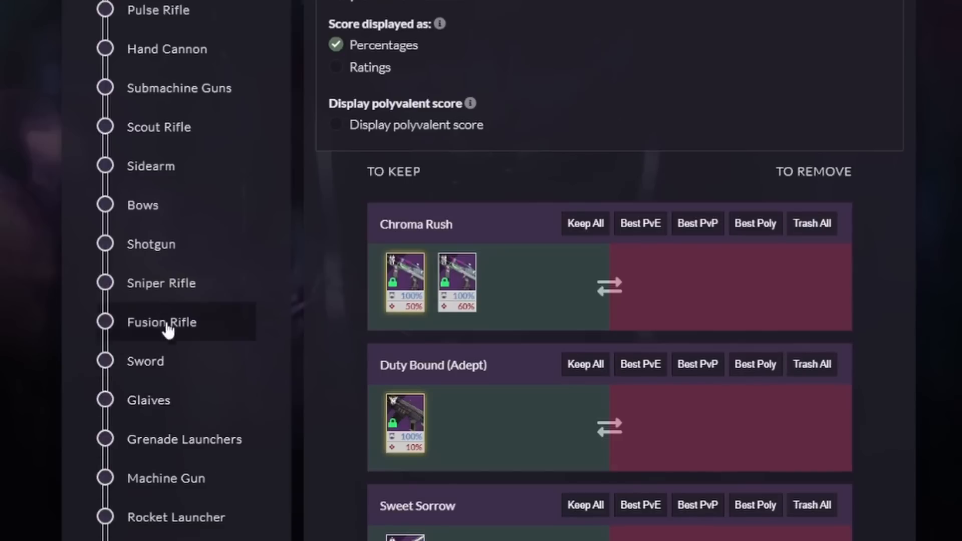
pyautogui.moveTo(313, 285)
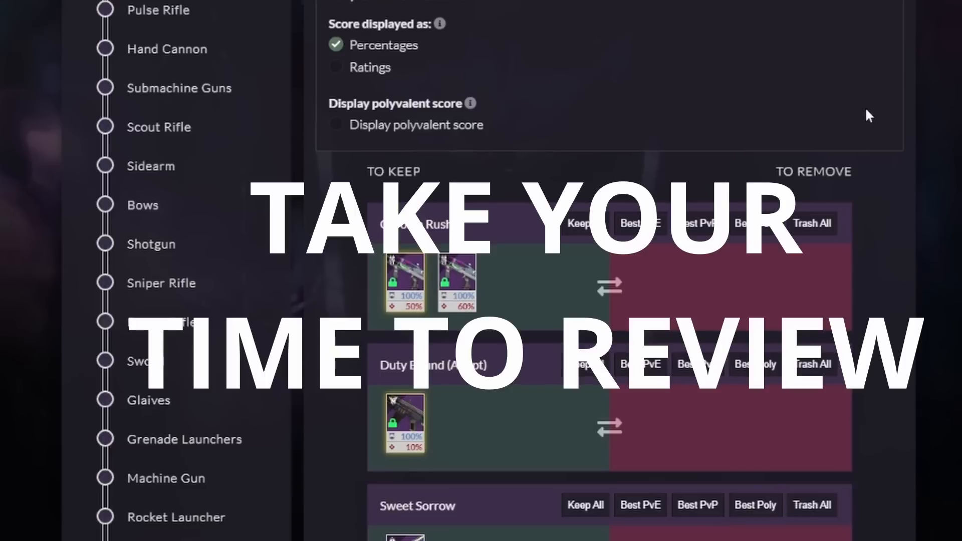
pyautogui.moveTo(854, 112)
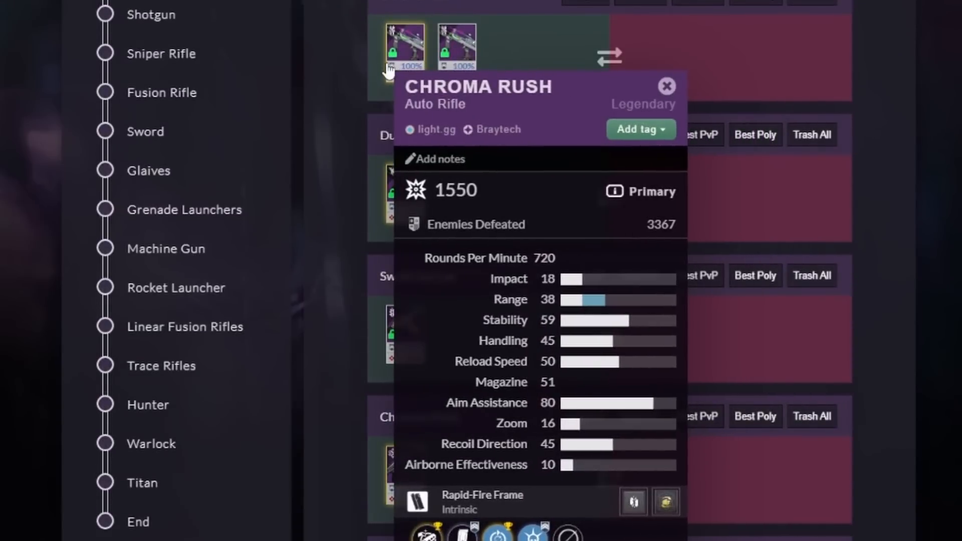
pyautogui.click(667, 85)
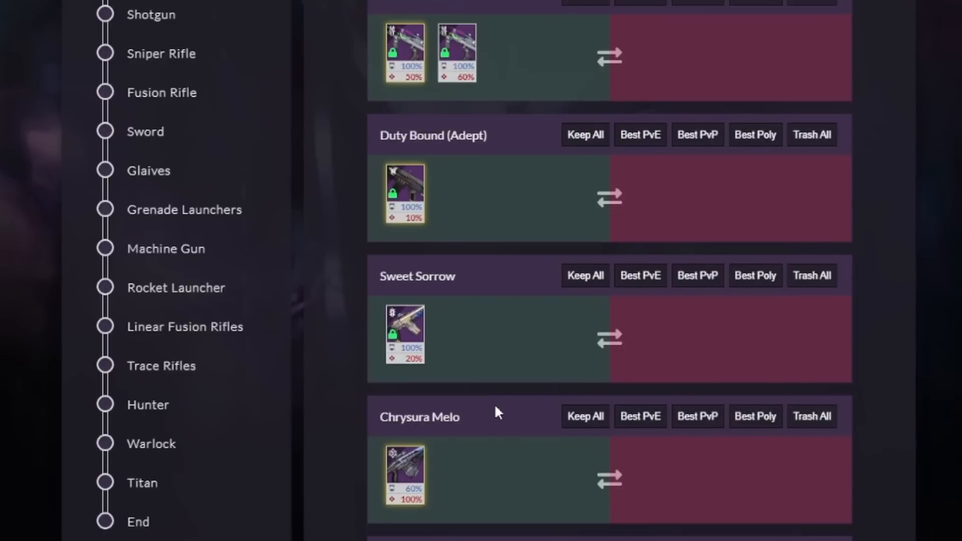
pyautogui.scroll(-3)
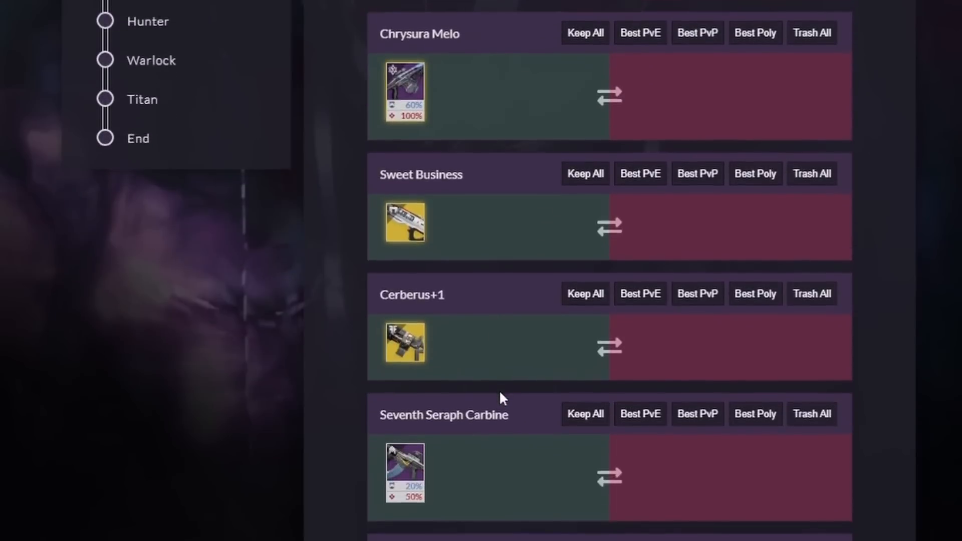
pyautogui.scroll(-3)
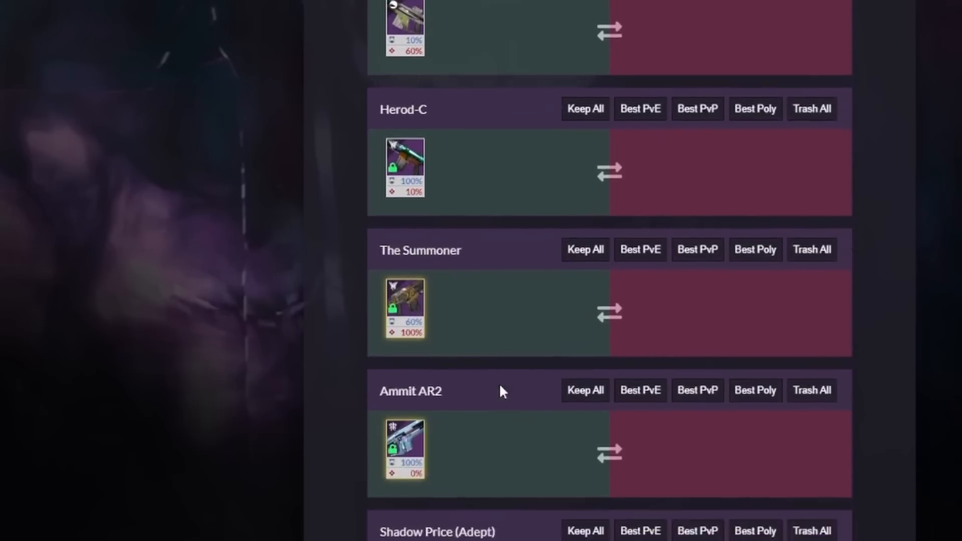
pyautogui.scroll(-3)
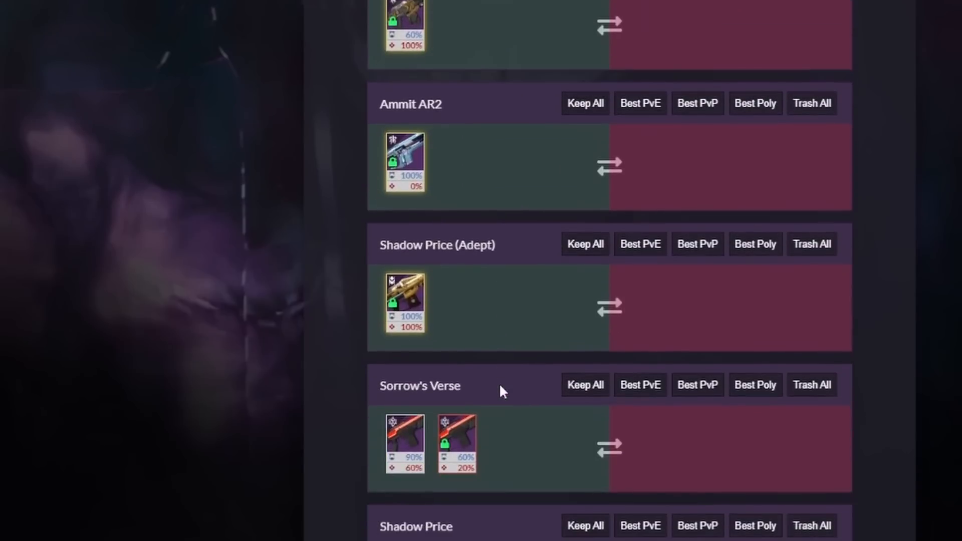
pyautogui.scroll(-3)
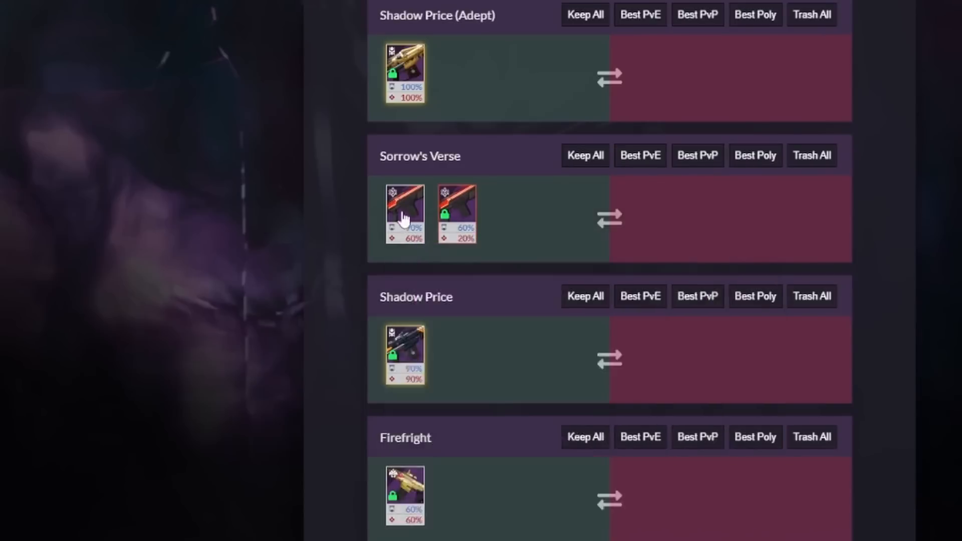
pyautogui.click(404, 72)
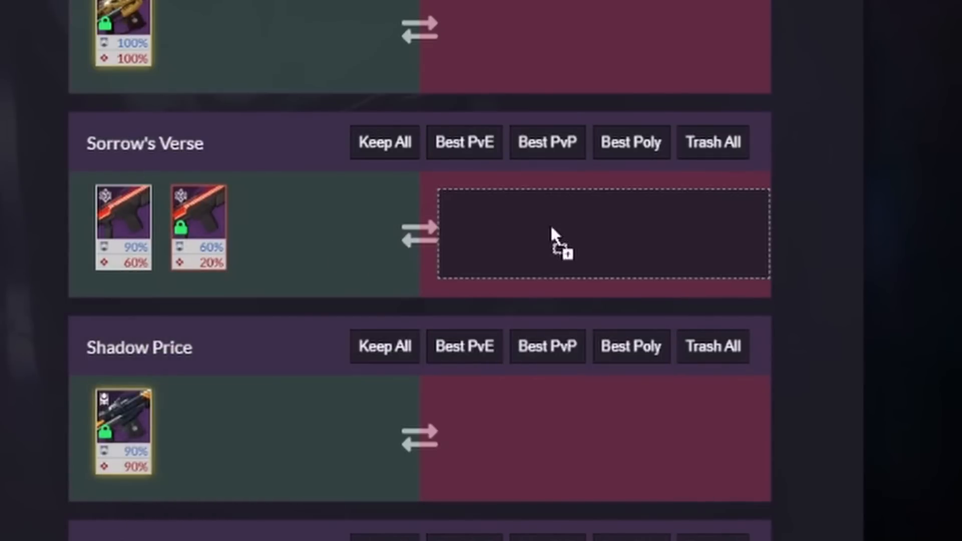
# Move the 60%/20% Sorrow's Verse to the remove column, keeping the stronger copy.
pyautogui.moveTo(198, 227); pyautogui.dragTo(715, 227)
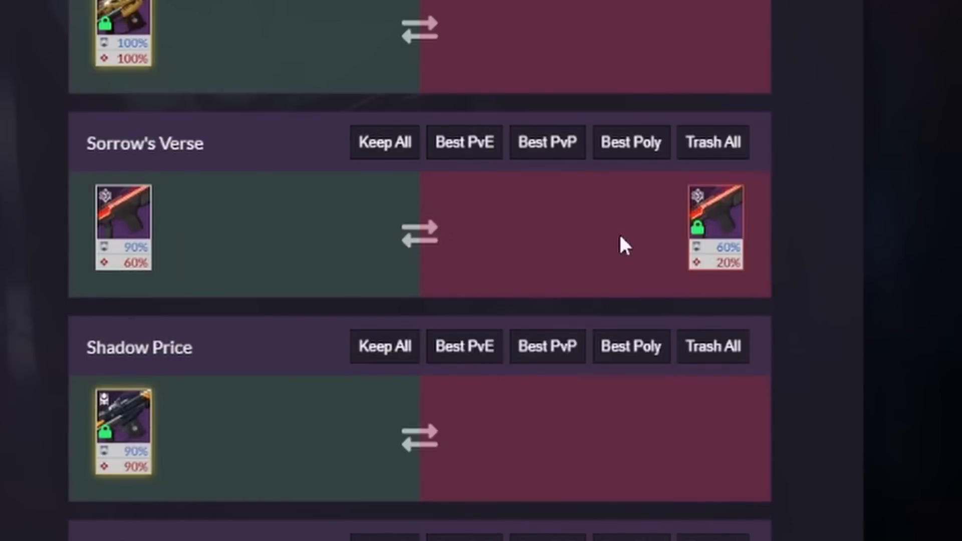
pyautogui.moveTo(635, 244)
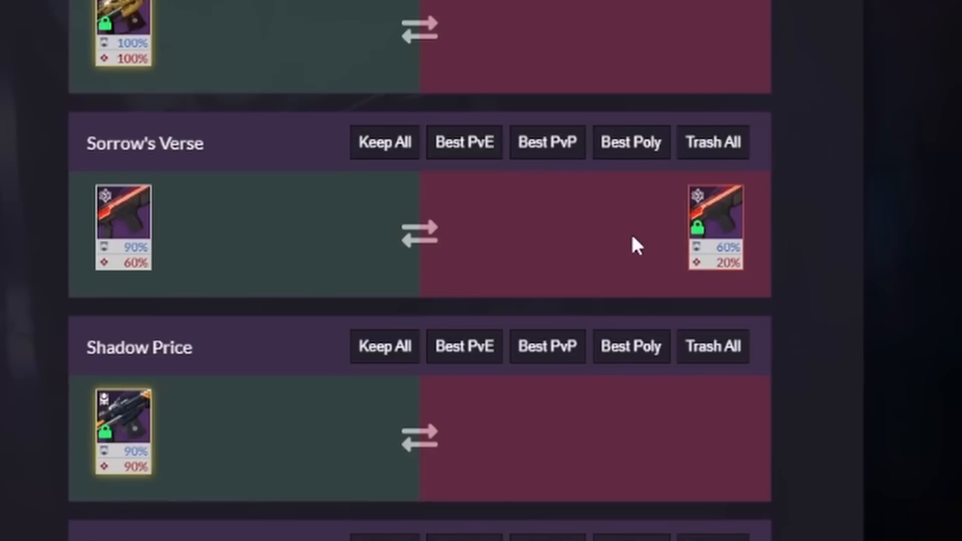
pyautogui.moveTo(715, 227)
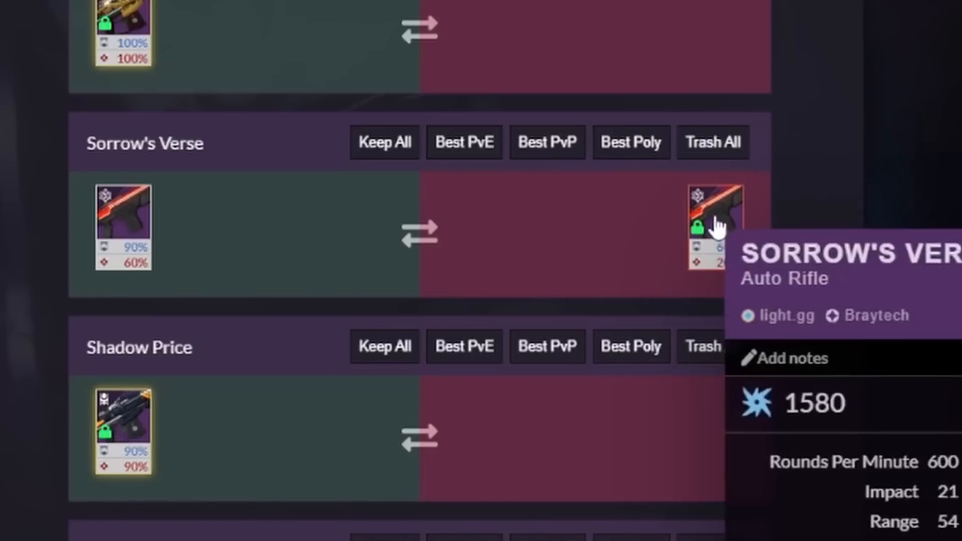
pyautogui.moveTo(580, 263)
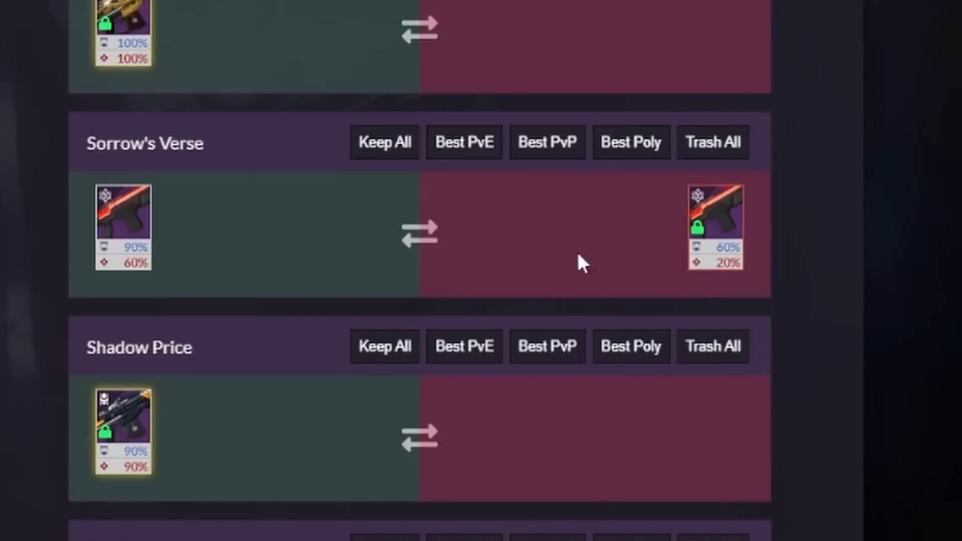
pyautogui.moveTo(659, 273)
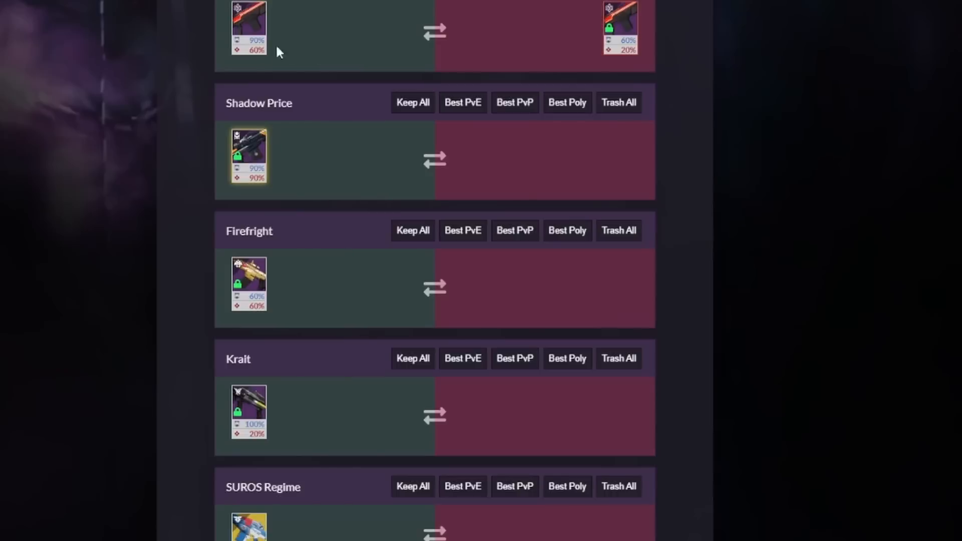
pyautogui.click(249, 27)
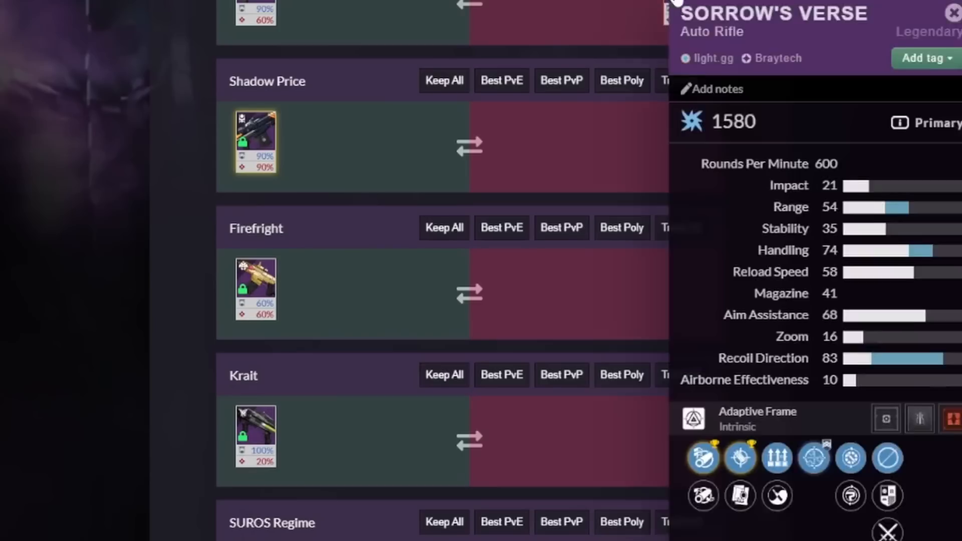
pyautogui.scroll(-3)
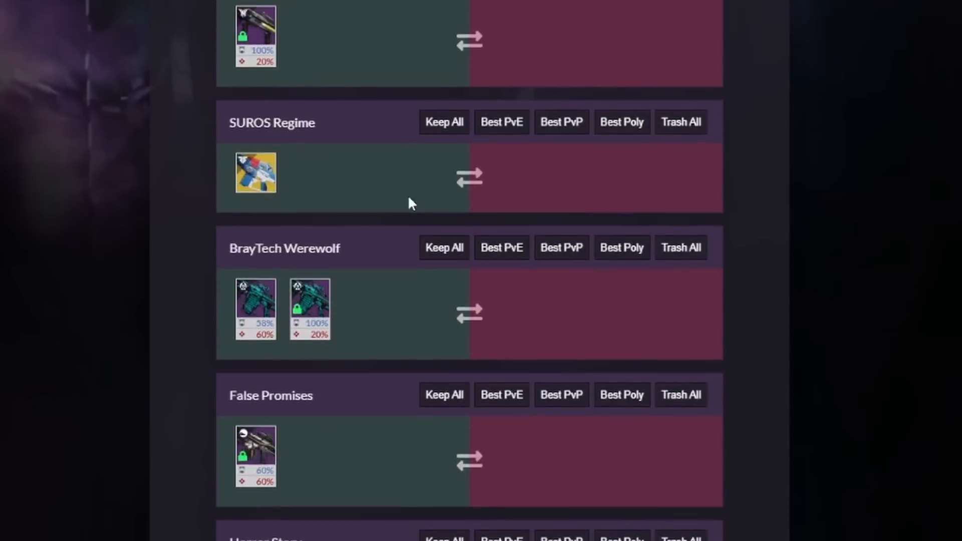
pyautogui.scroll(-3)
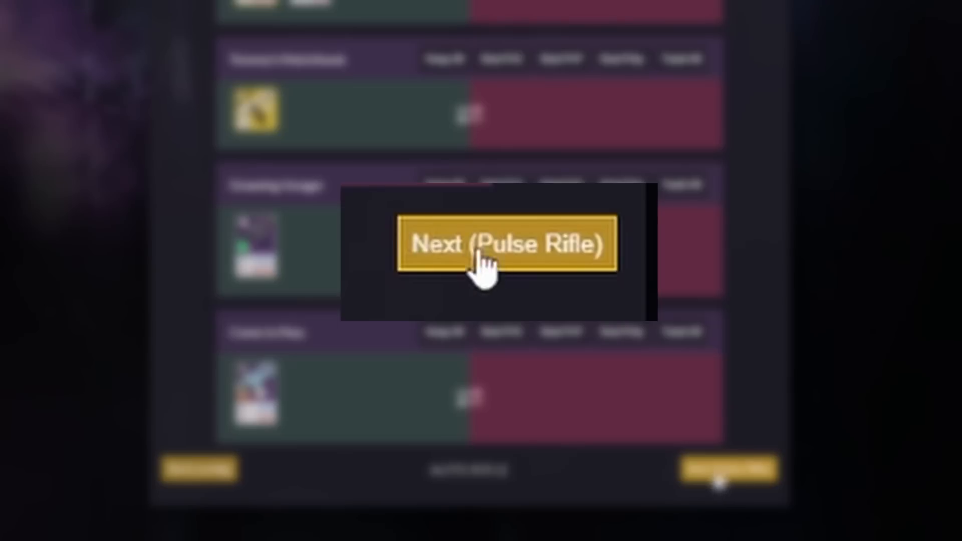
# Review Pulse Rifles, checking Yesteryear and Jian 7 Rifle, and keep Hollow Denial.
pyautogui.click(507, 243)
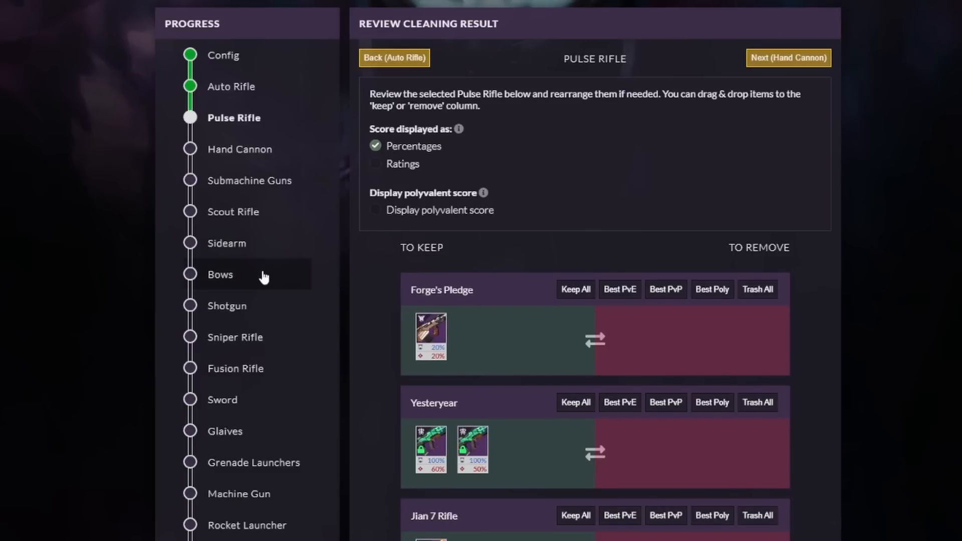
pyautogui.scroll(-3)
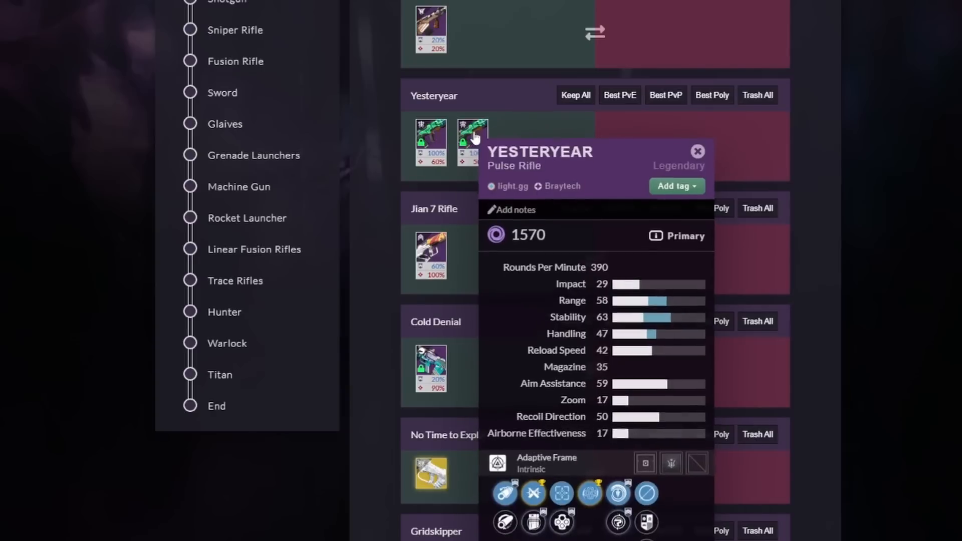
pyautogui.click(697, 151)
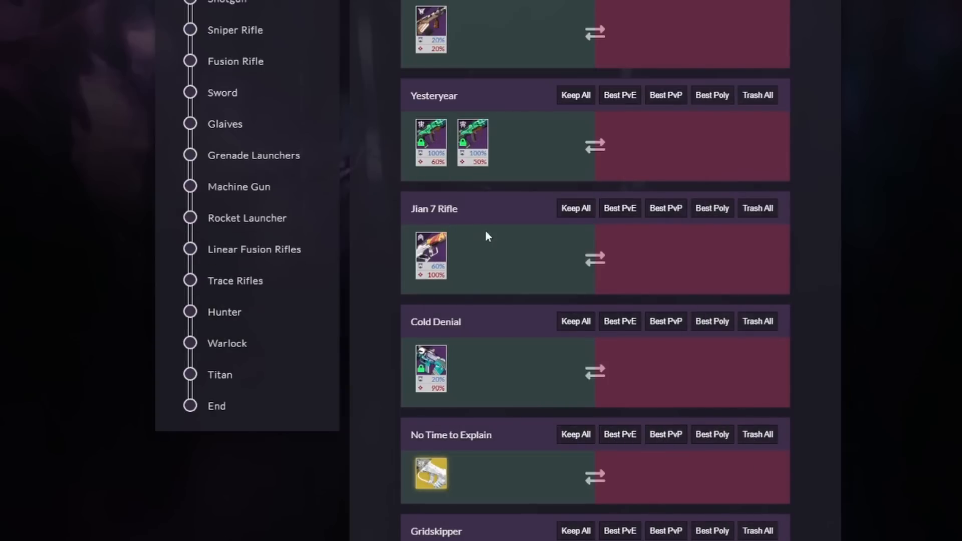
pyautogui.moveTo(340, 213)
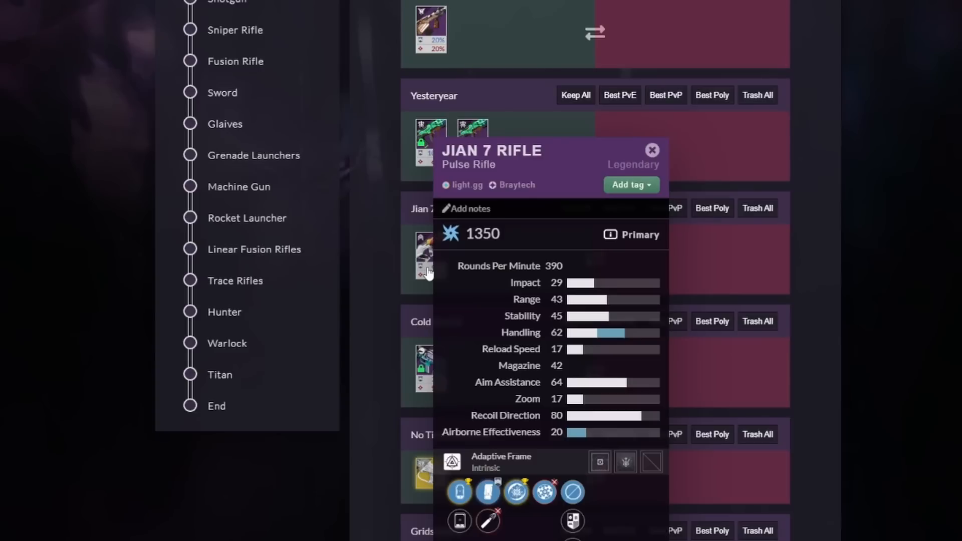
pyautogui.click(652, 150)
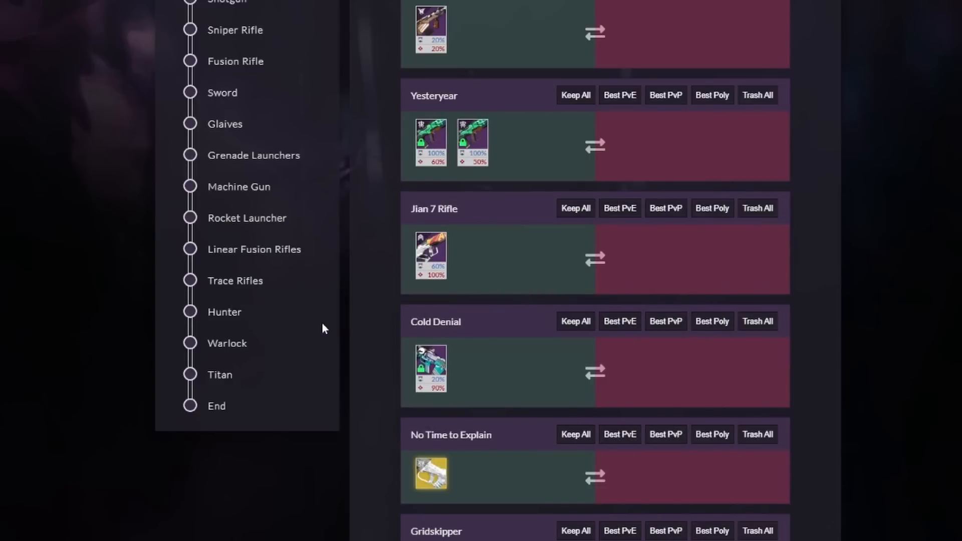
pyautogui.moveTo(257, 281)
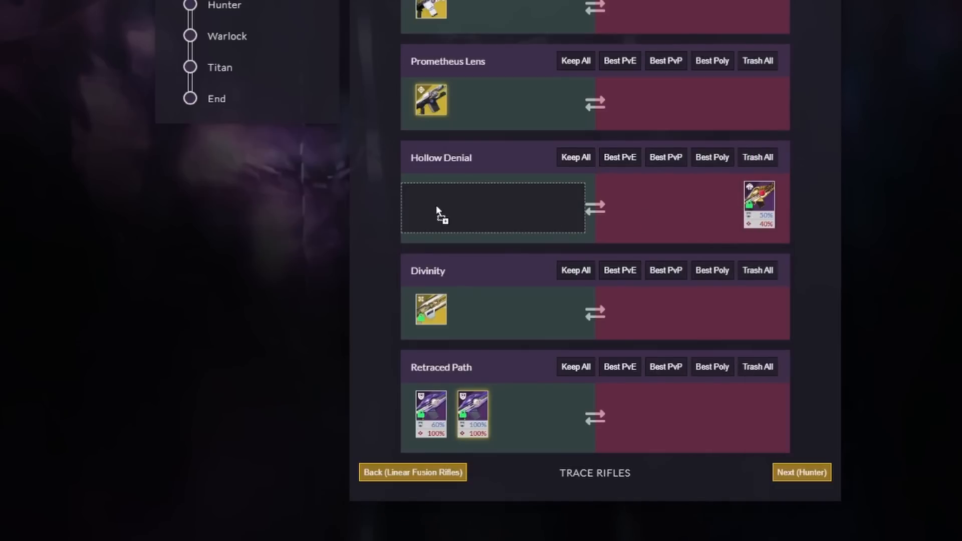
pyautogui.click(430, 205)
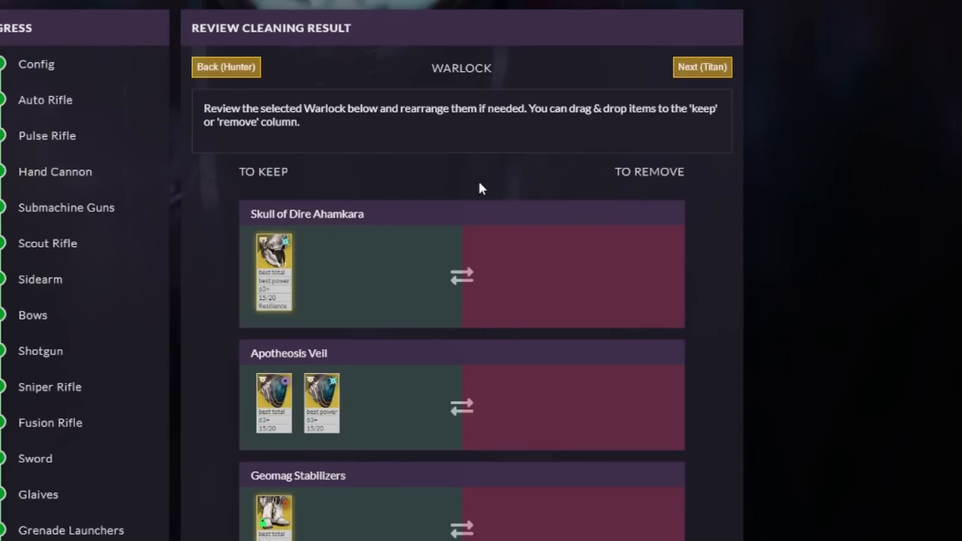
pyautogui.scroll(-3)
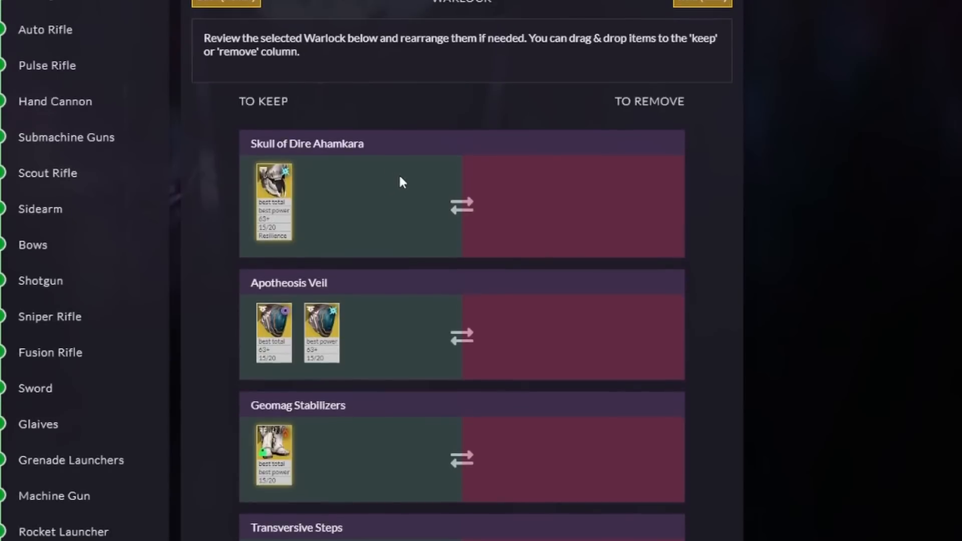
pyautogui.scroll(-3)
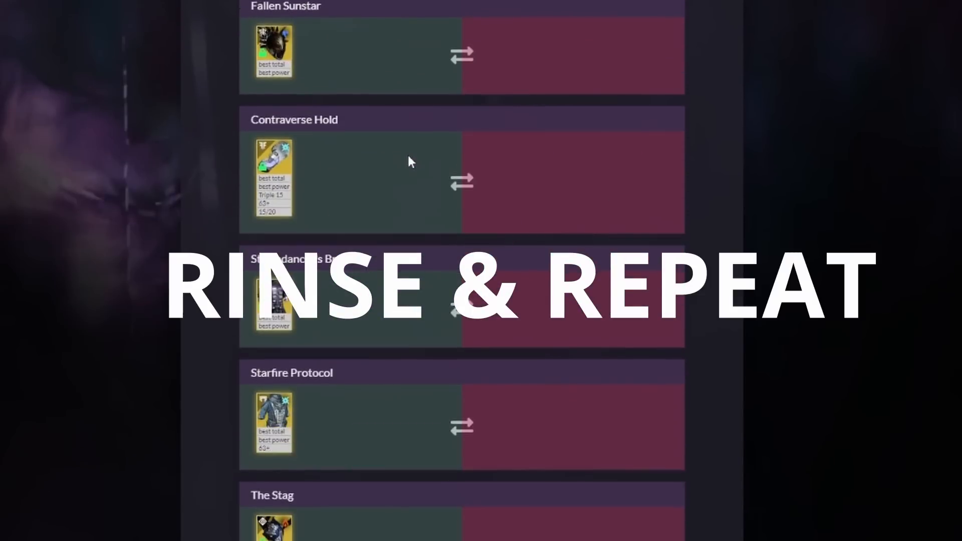
pyautogui.scroll(-3)
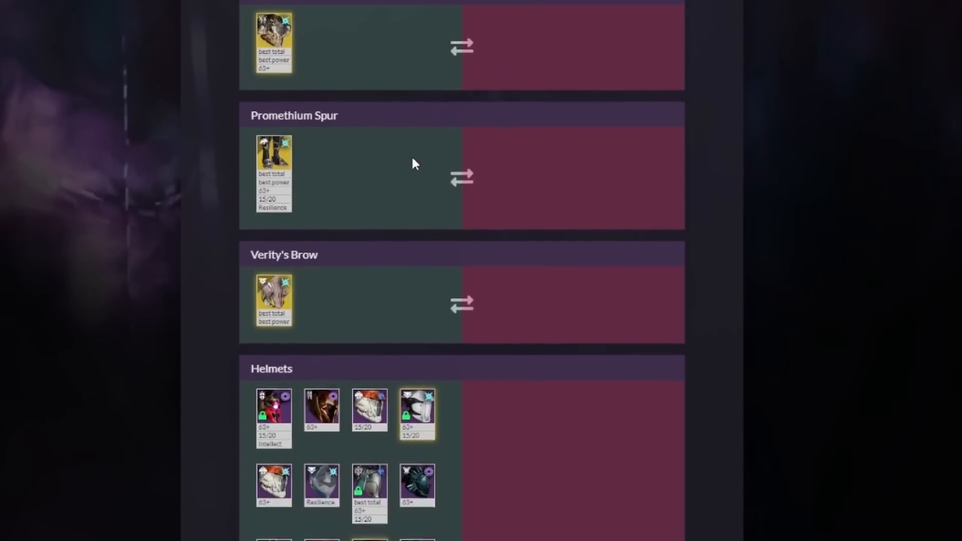
pyautogui.scroll(-3)
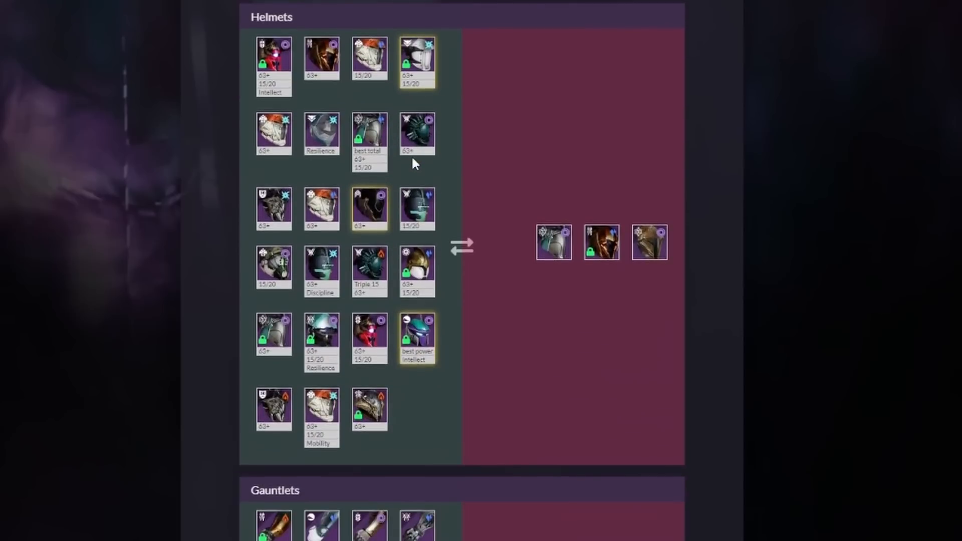
pyautogui.click(418, 58)
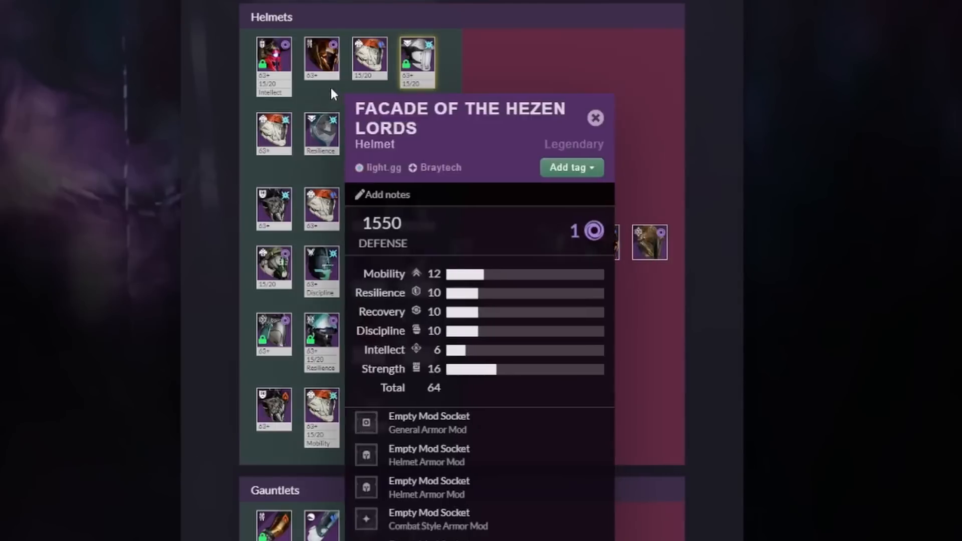
pyautogui.click(273, 58)
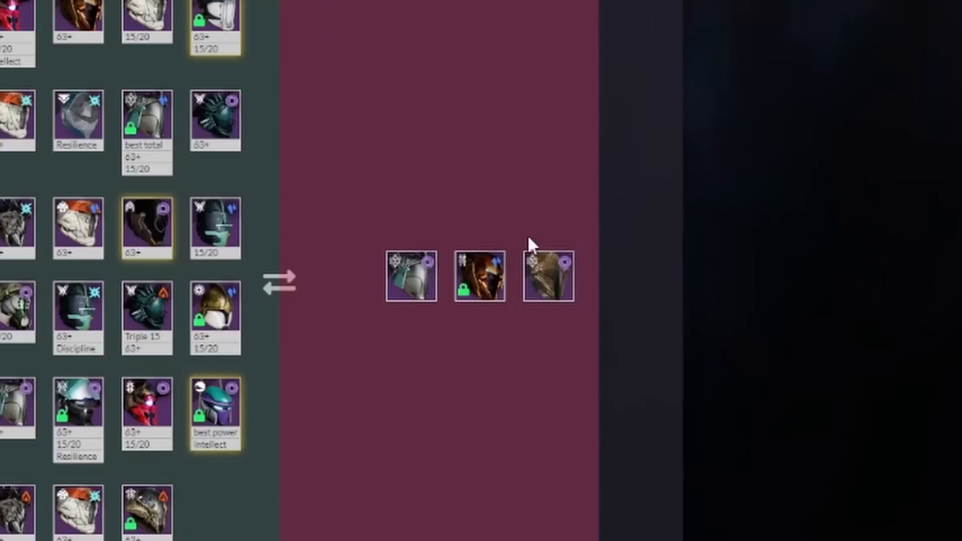
pyautogui.moveTo(349, 311)
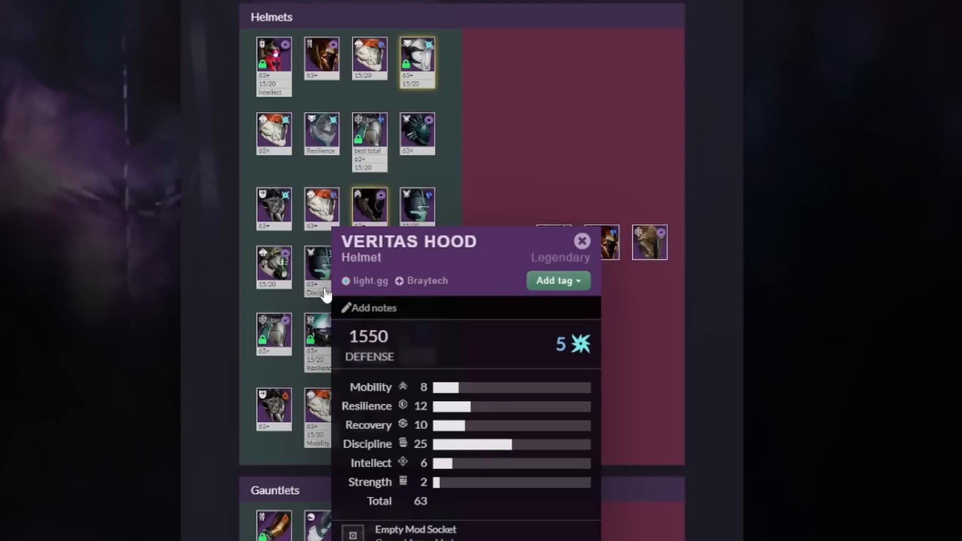
pyautogui.click(582, 240)
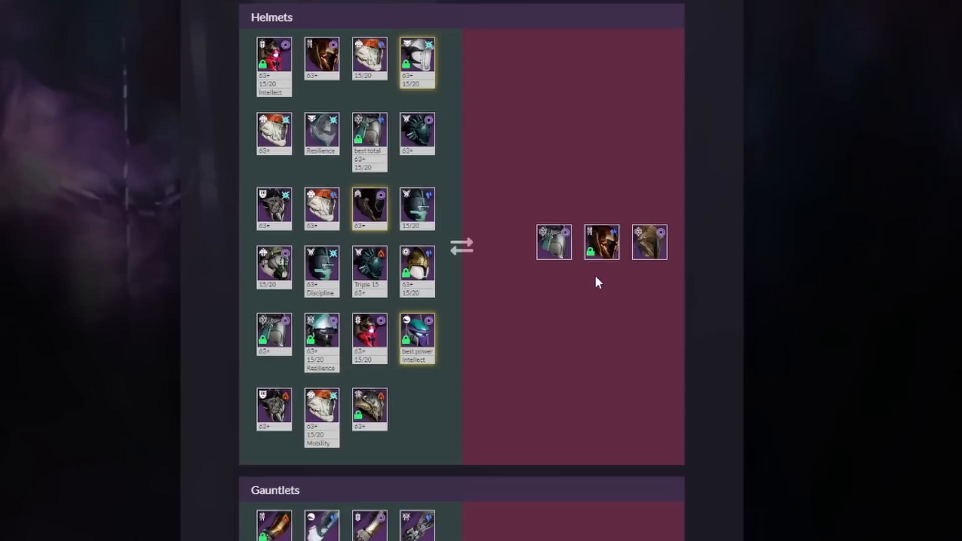
pyautogui.moveTo(645, 273)
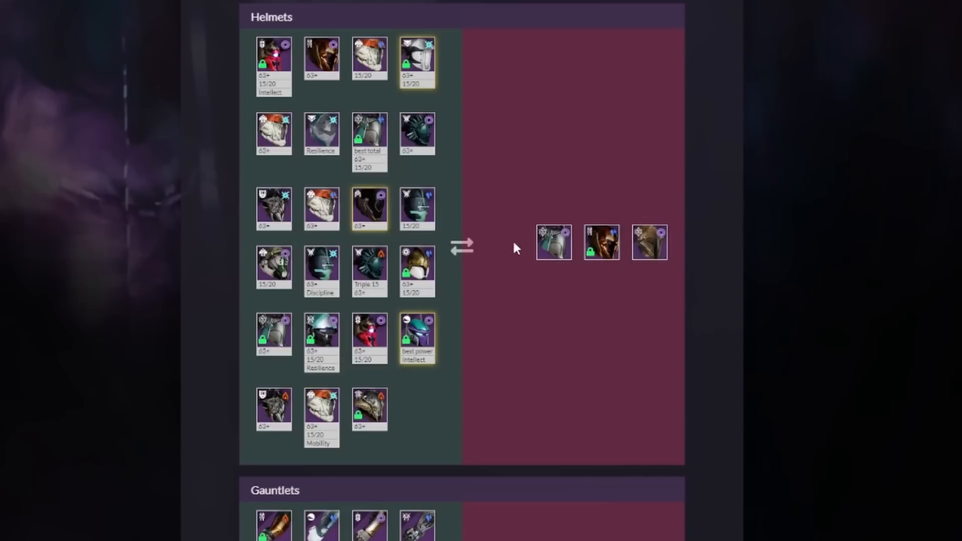
pyautogui.moveTo(519, 240)
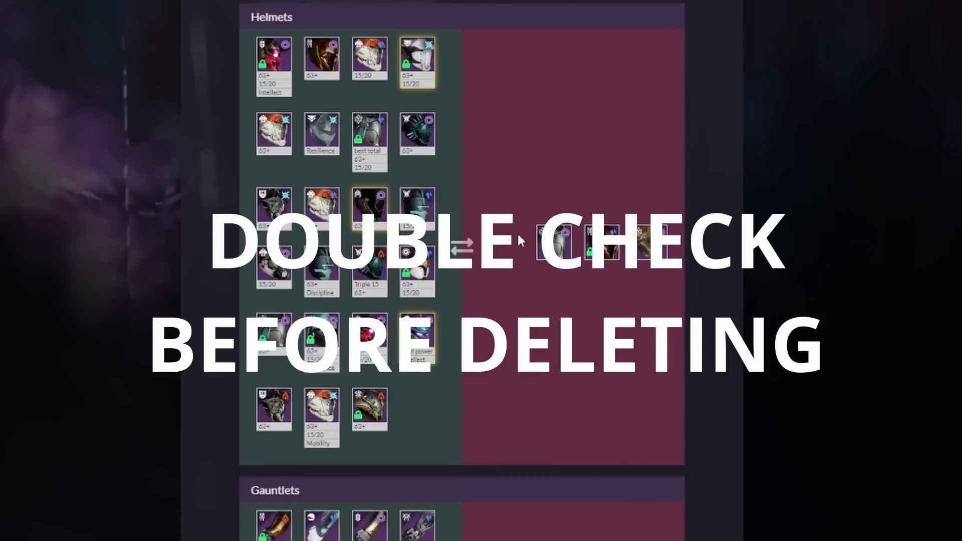
pyautogui.scroll(-3)
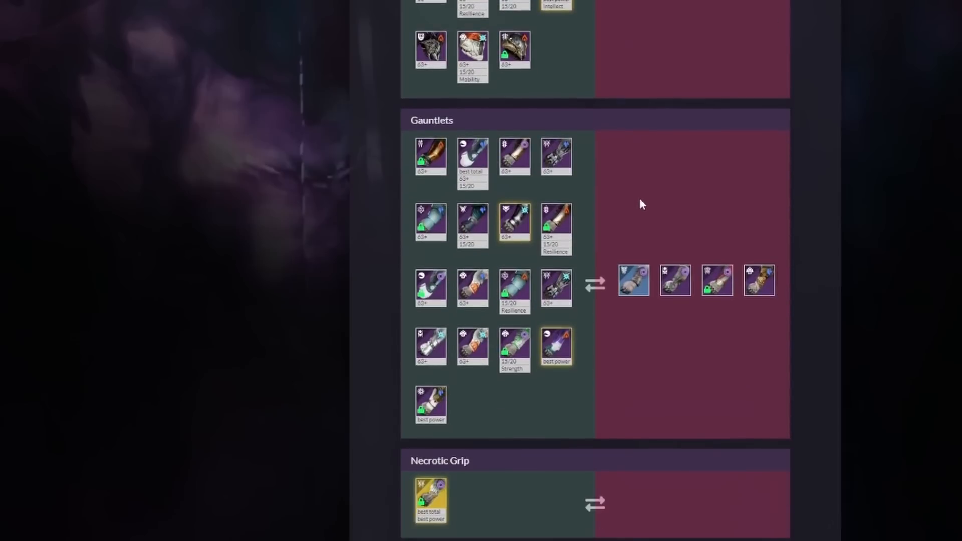
pyautogui.moveTo(601, 189)
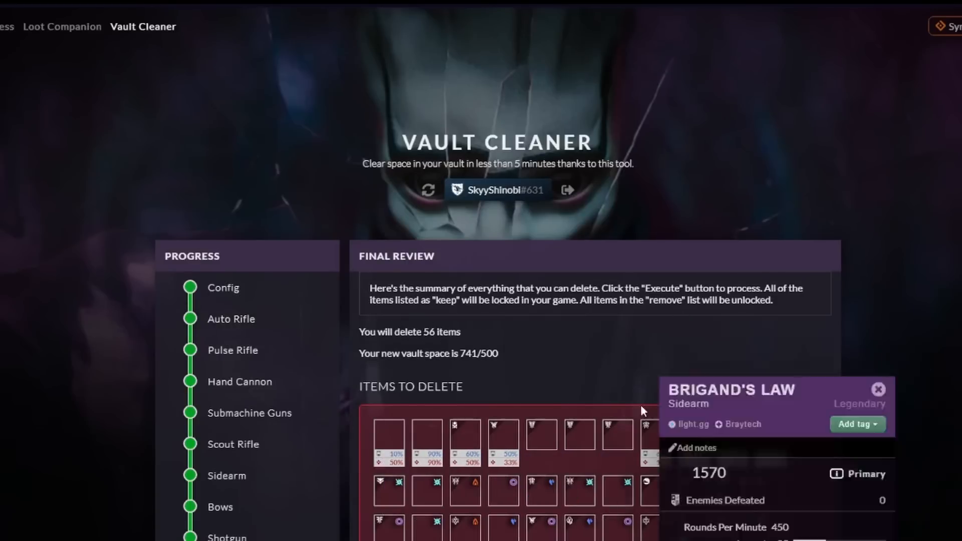
pyautogui.scroll(-3)
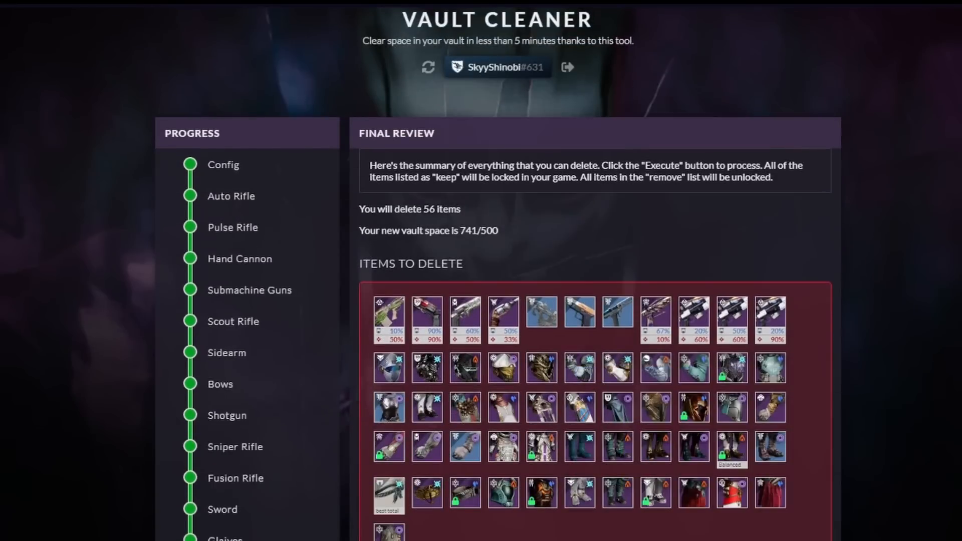
pyautogui.scroll(-3)
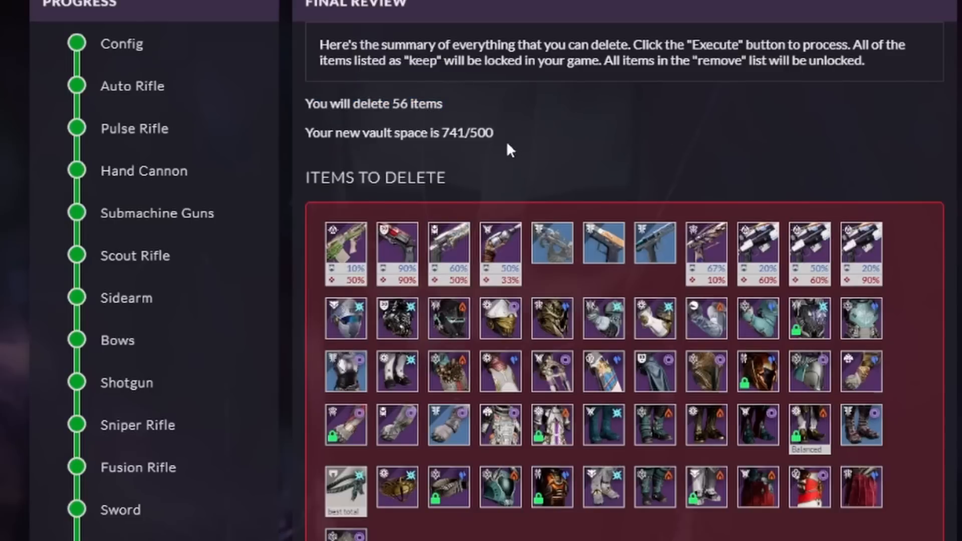
pyautogui.moveTo(430, 132); pyautogui.dragTo(491, 133)
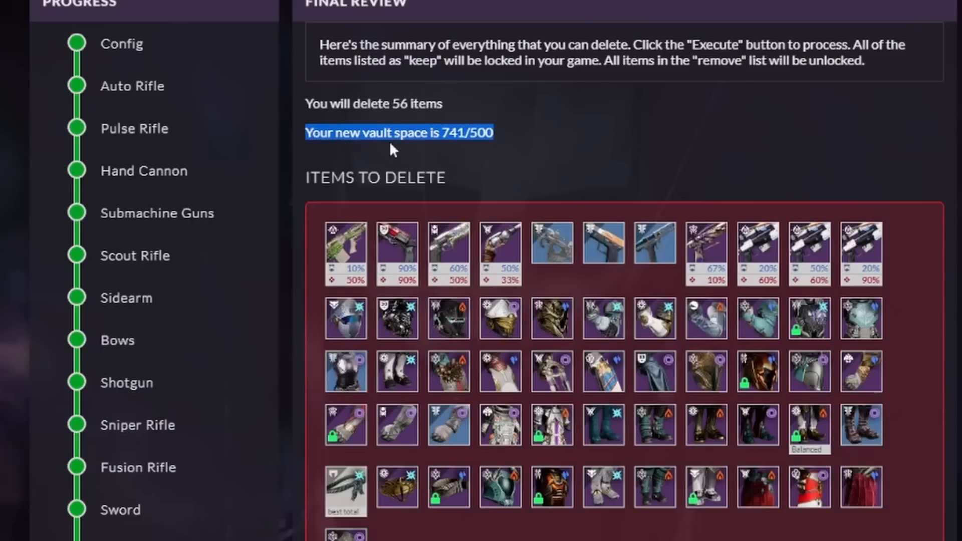
pyautogui.moveTo(548, 136)
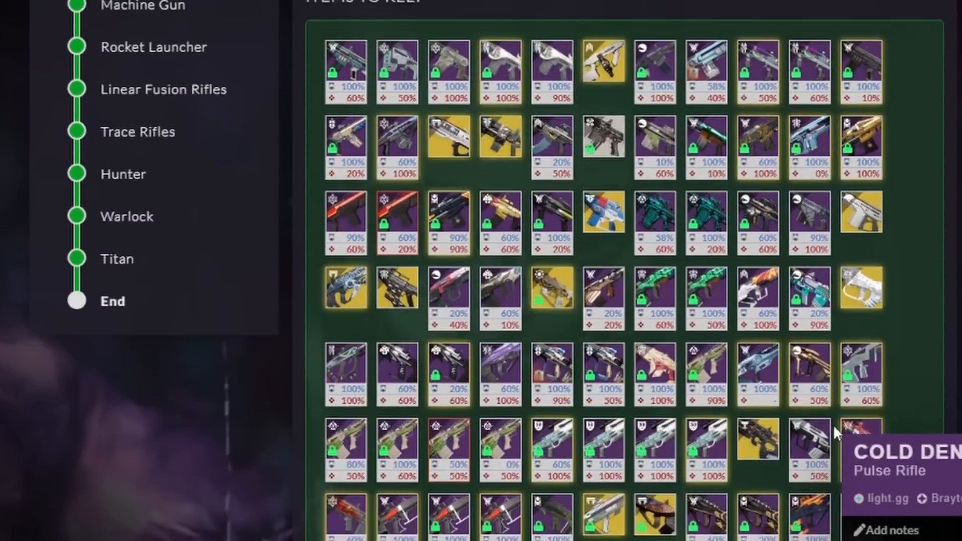
pyautogui.scroll(-3)
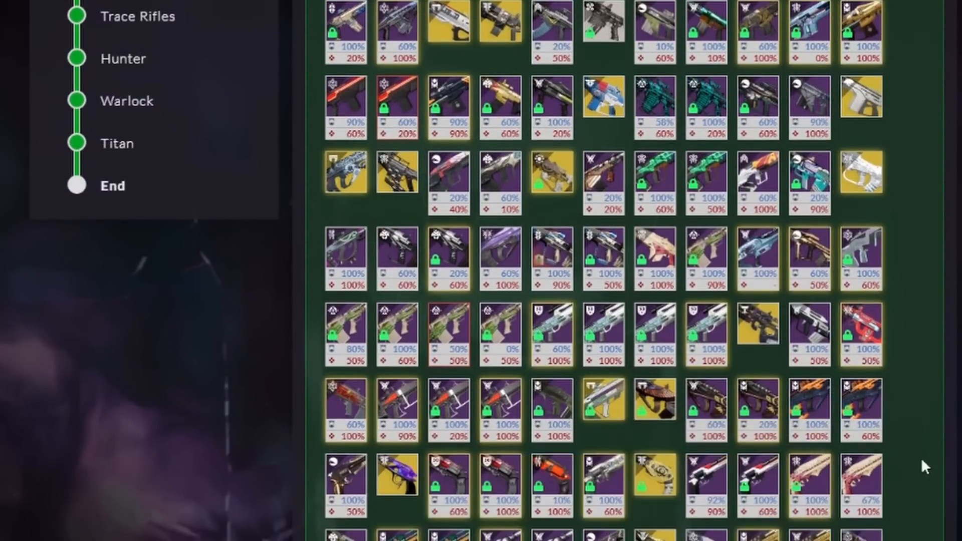
pyautogui.scroll(-3)
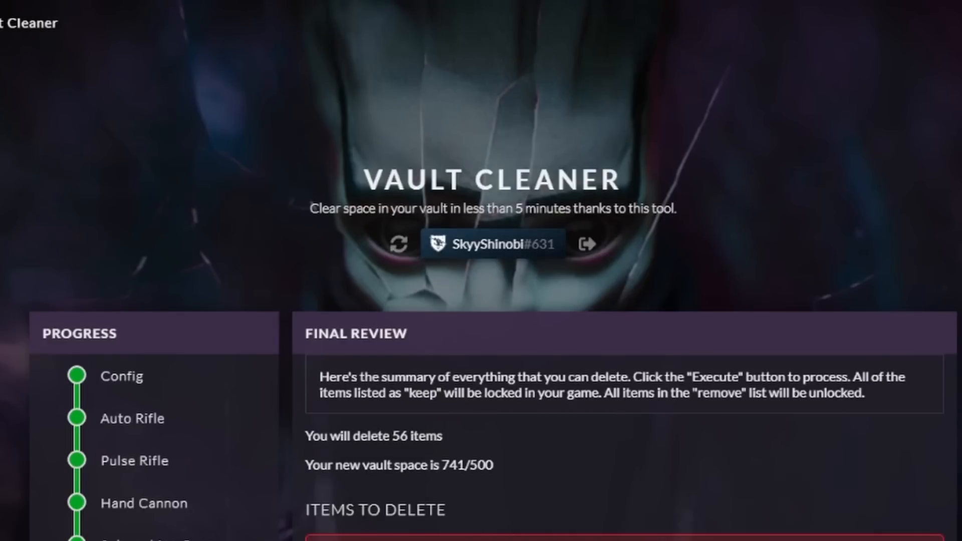
pyautogui.scroll(-3)
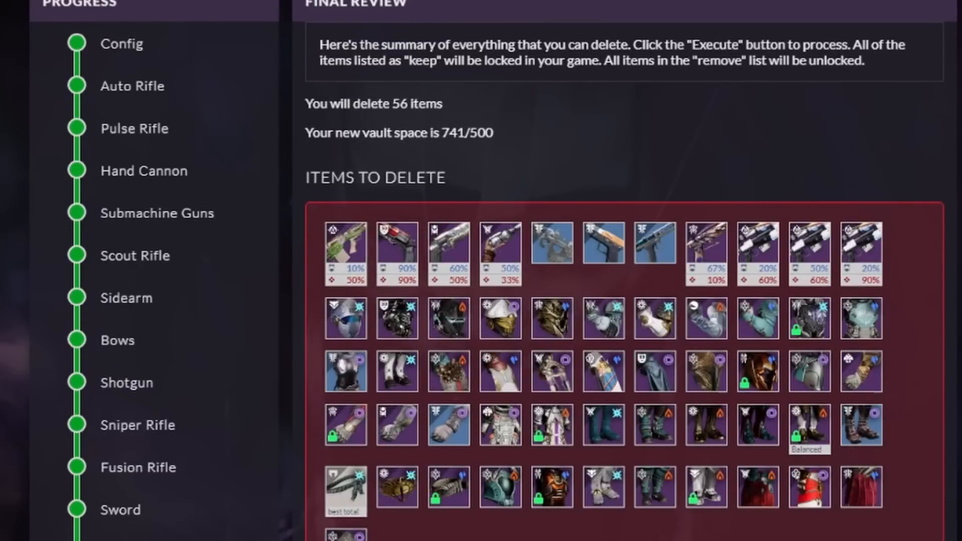
pyautogui.scroll(-3)
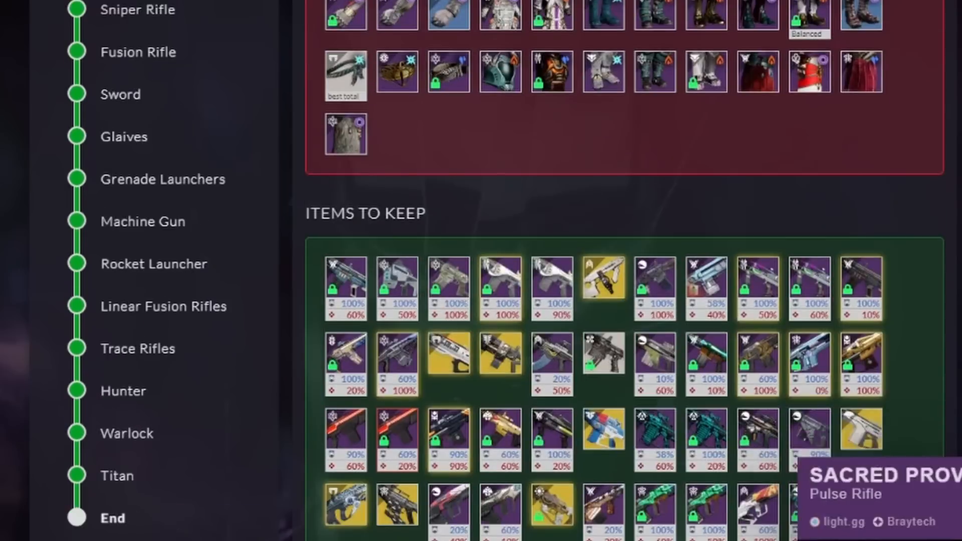
pyautogui.scroll(-3)
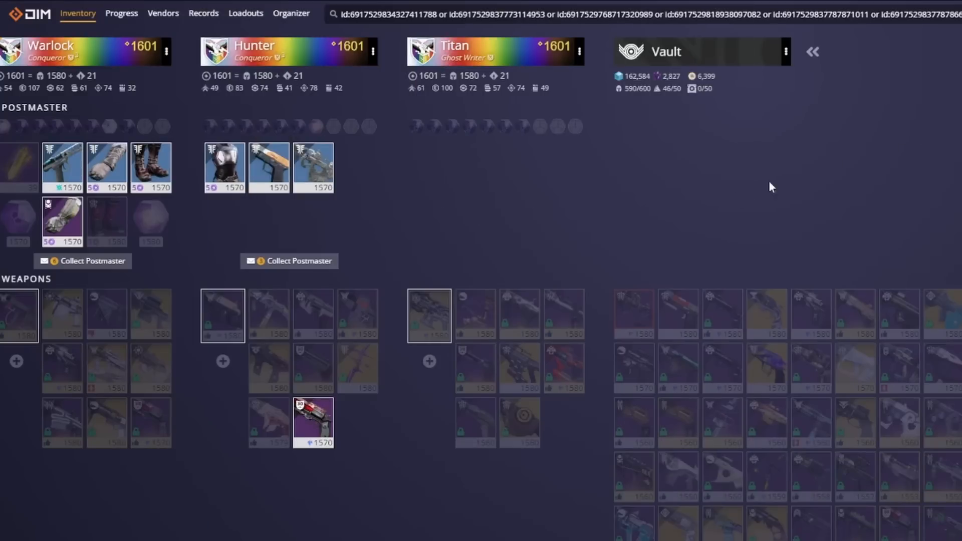
pyautogui.moveTo(729, 215)
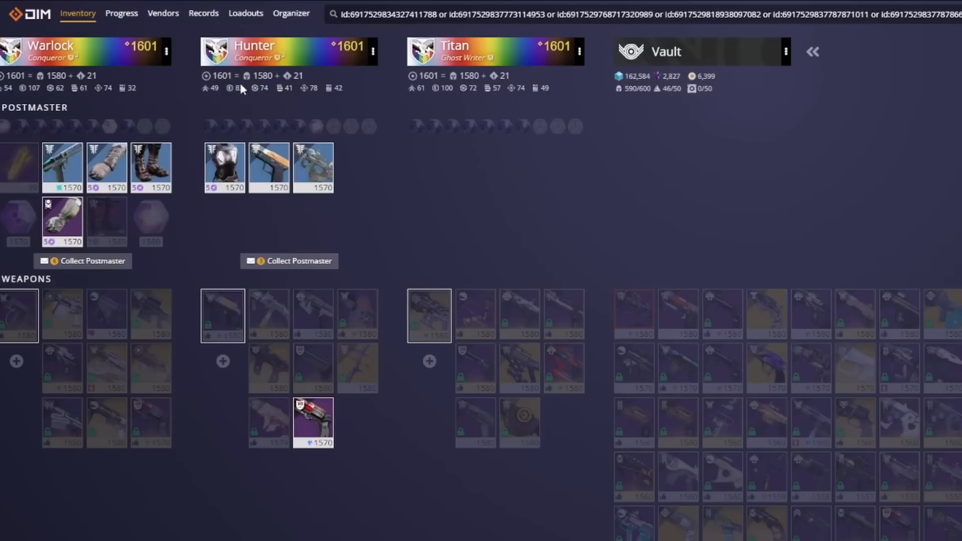
pyautogui.moveTo(495, 55)
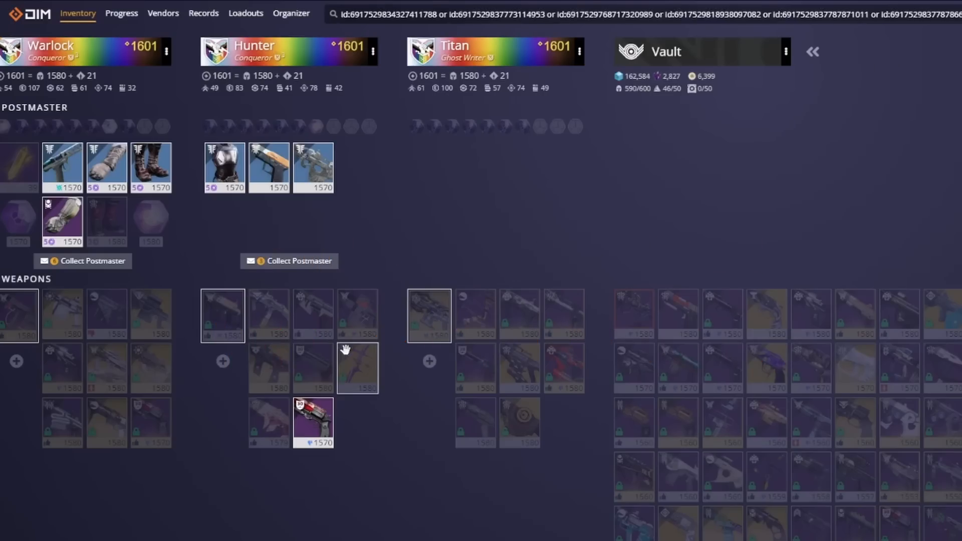
pyautogui.moveTo(312, 168)
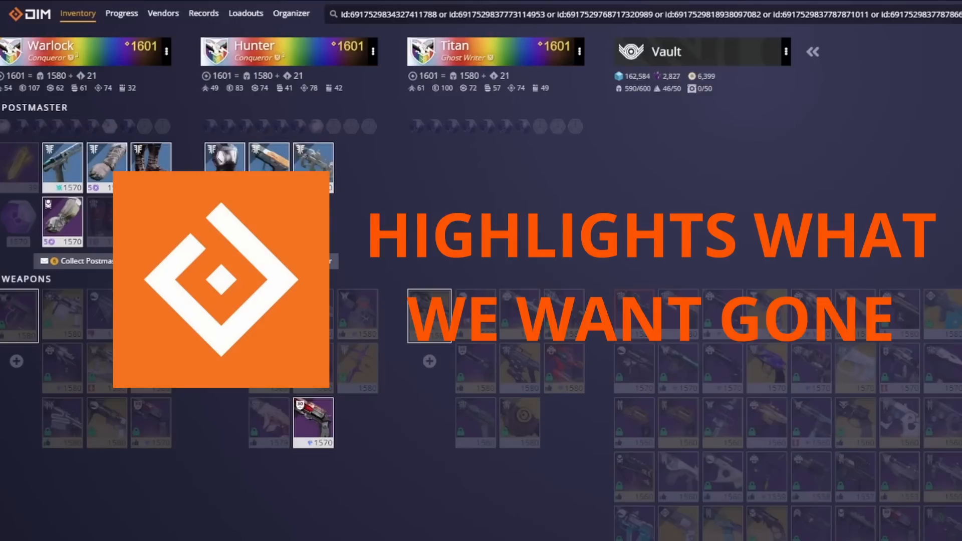
pyautogui.moveTo(246, 167)
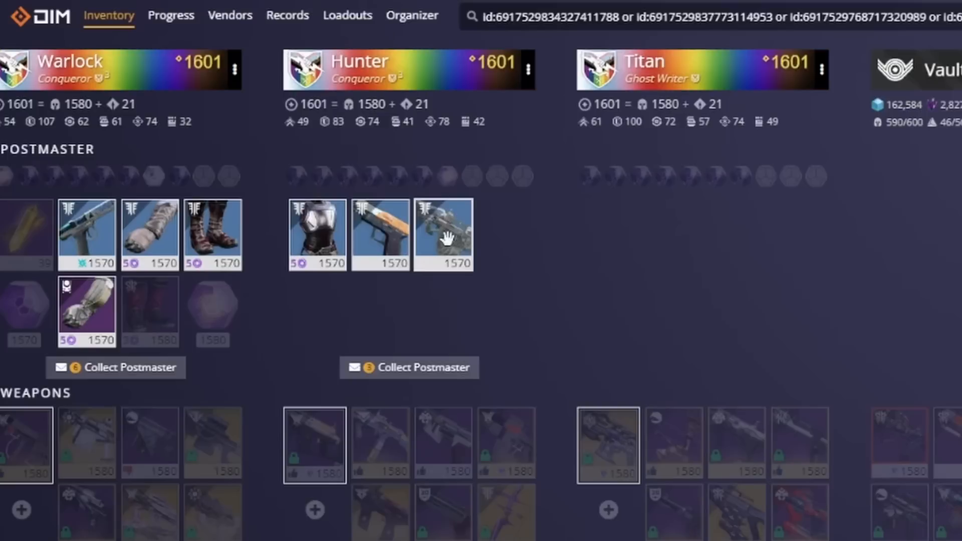
# Show the Armillary PSU scout rifle's details in the Hunter's postmaster.
pyautogui.click(443, 235)
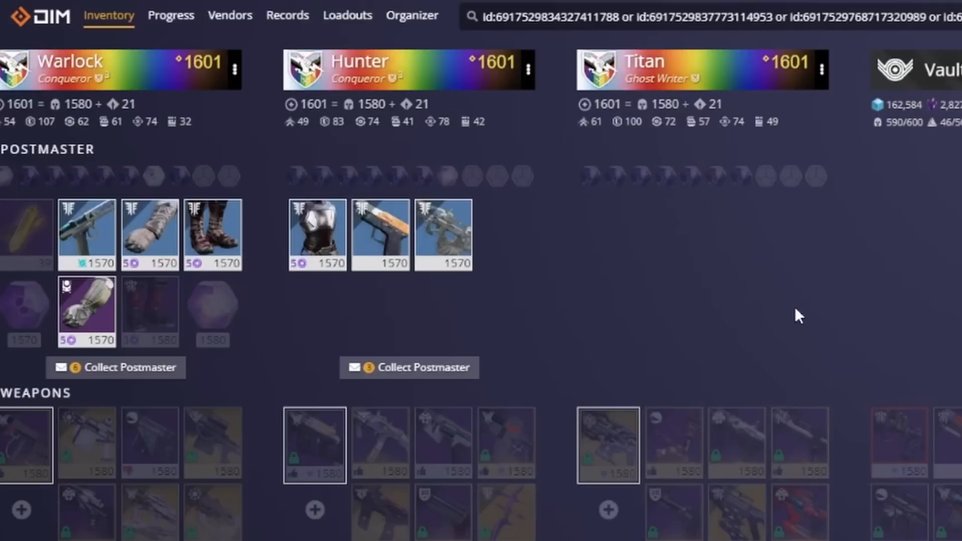
pyautogui.moveTo(787, 322)
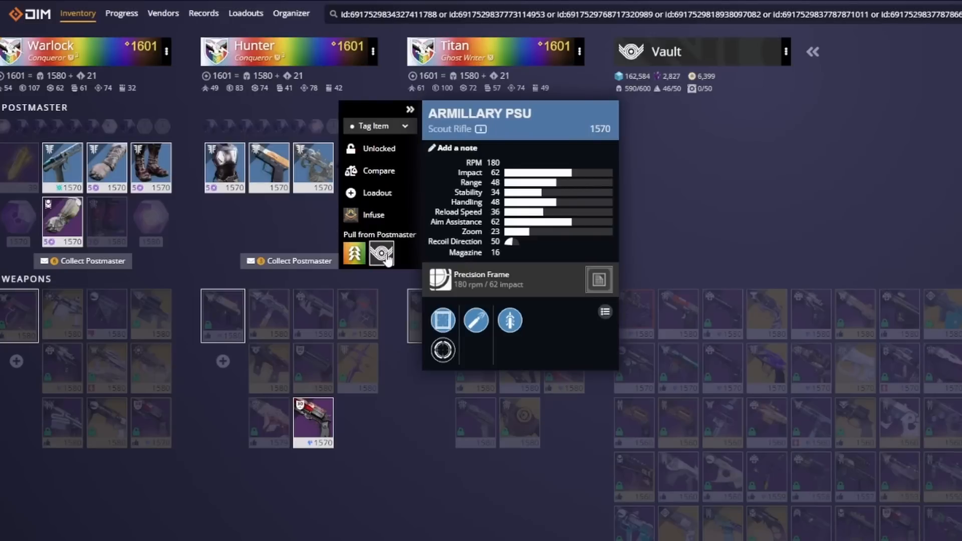
# Pull the Armillary PSU and the Roderic-C from the postmaster into the vault.
pyautogui.click(380, 254)
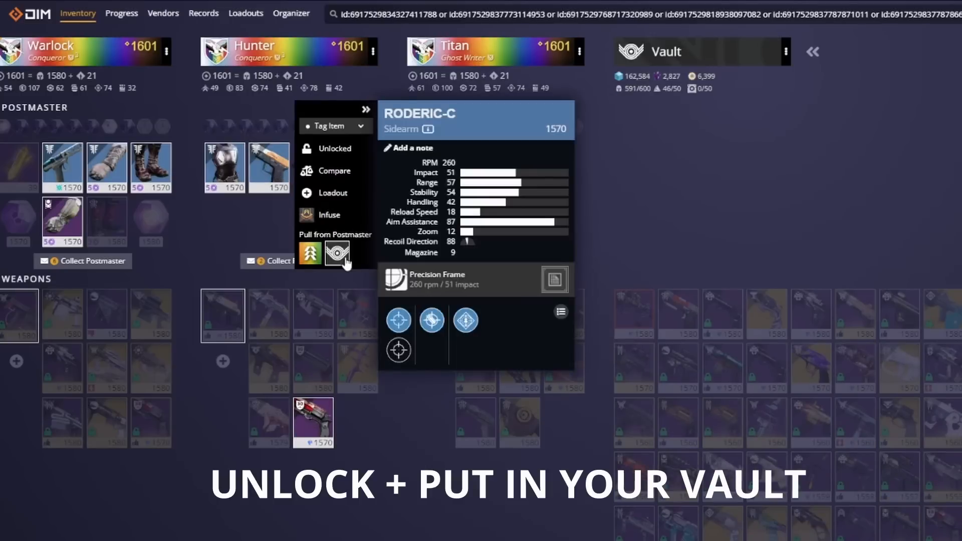
pyautogui.click(336, 253)
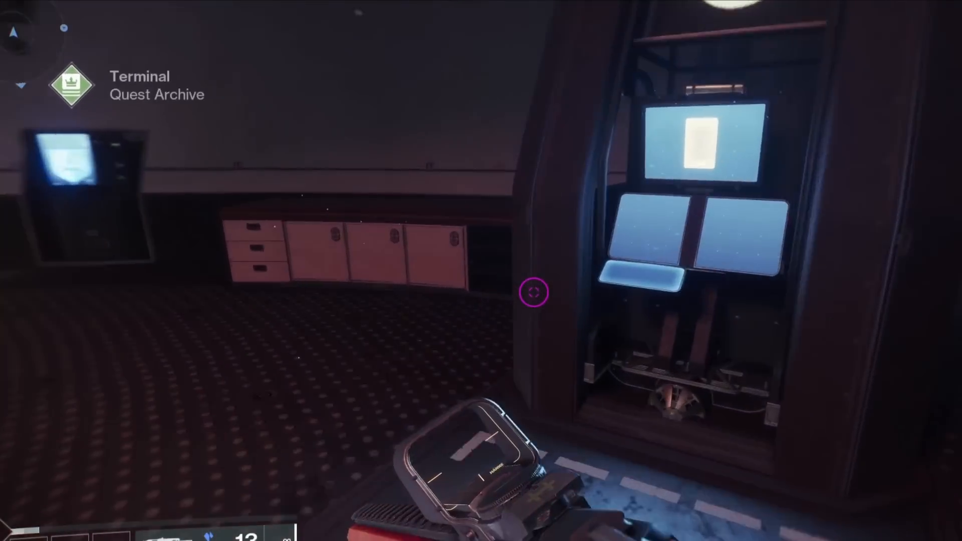
# Interact with the Tower vault terminal to show the Vault screen.
pyautogui.click(533, 292)
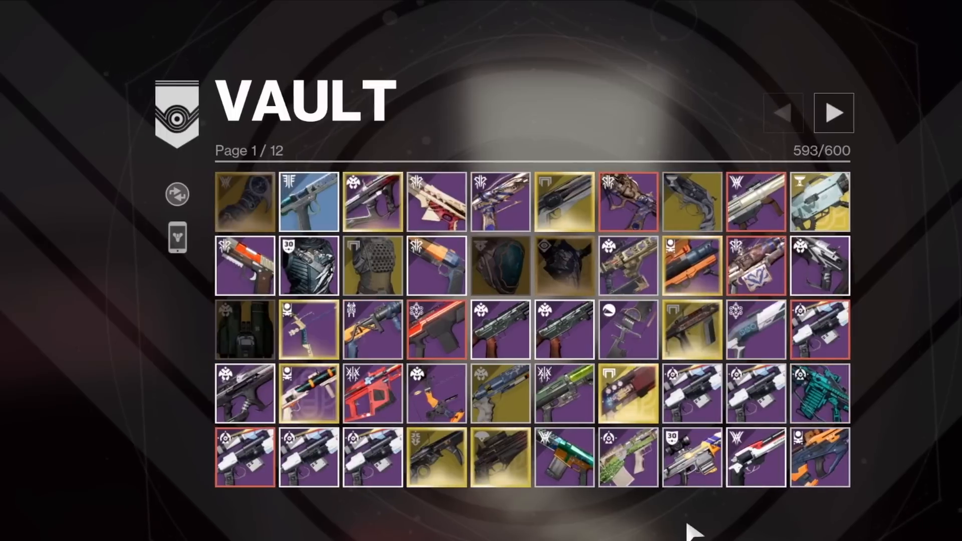
# Pull a rare sidearm from the vault and page forward through pages 2 to 6 of 12.
pyautogui.click(309, 202)
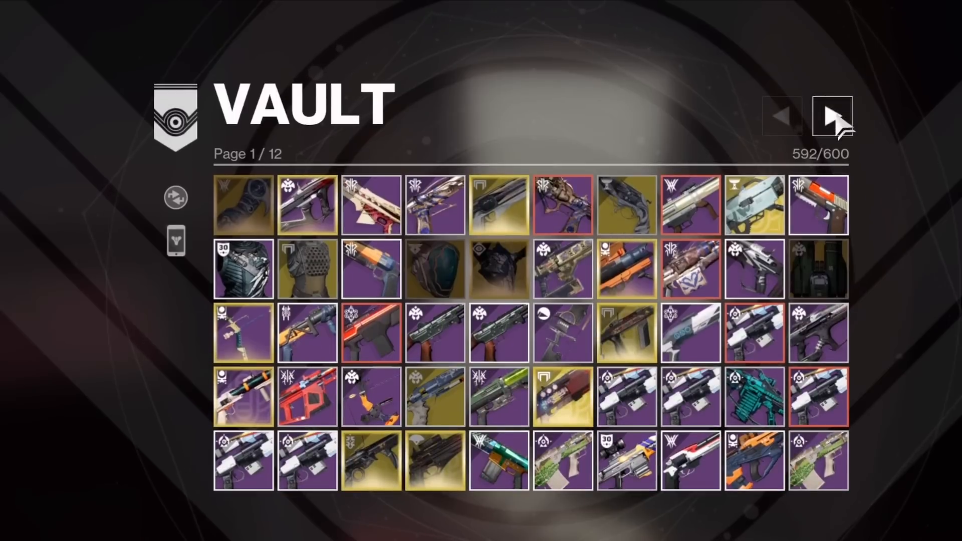
pyautogui.click(833, 115)
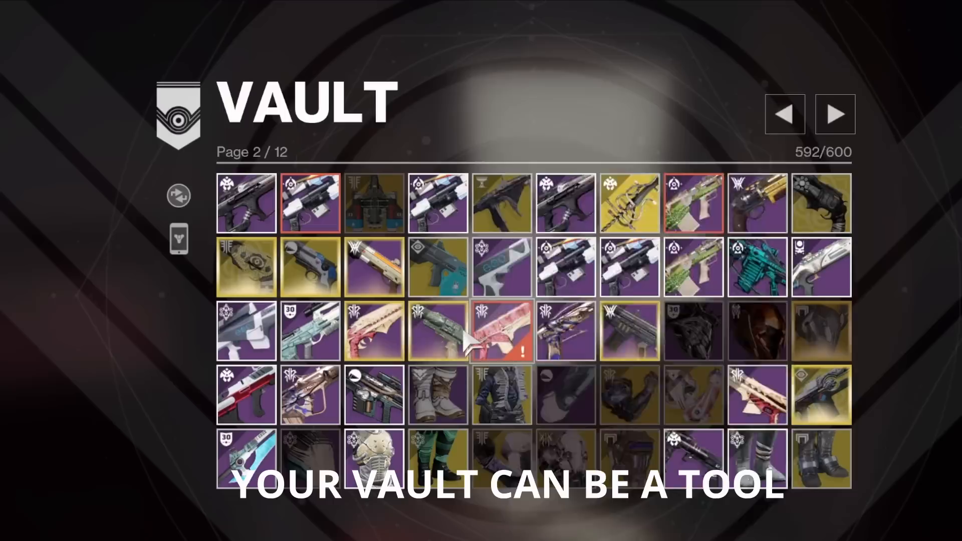
pyautogui.click(438, 330)
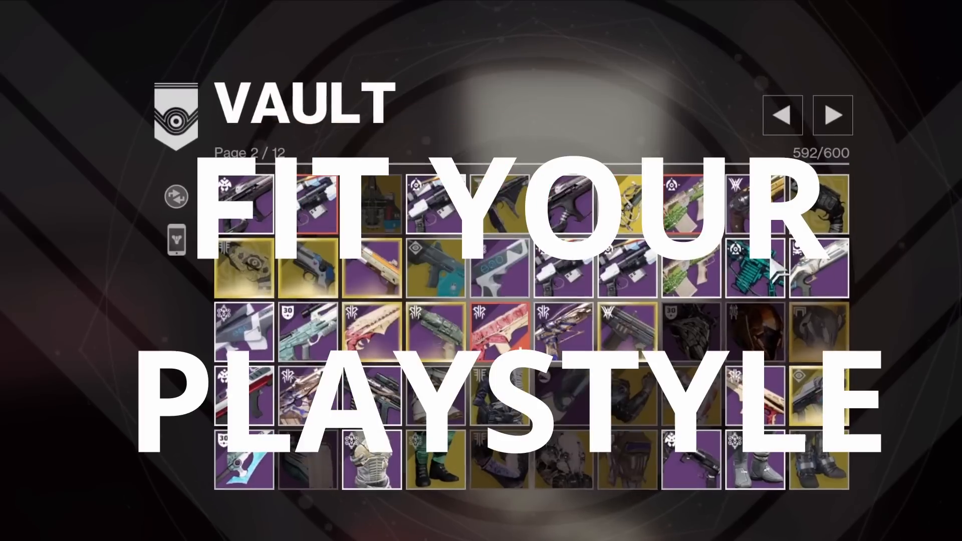
pyautogui.click(831, 115)
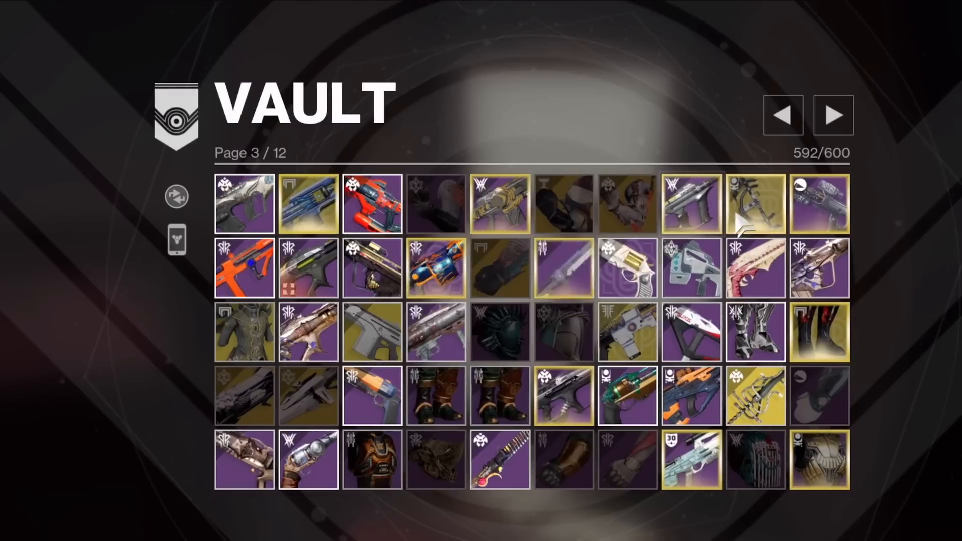
pyautogui.moveTo(755, 205)
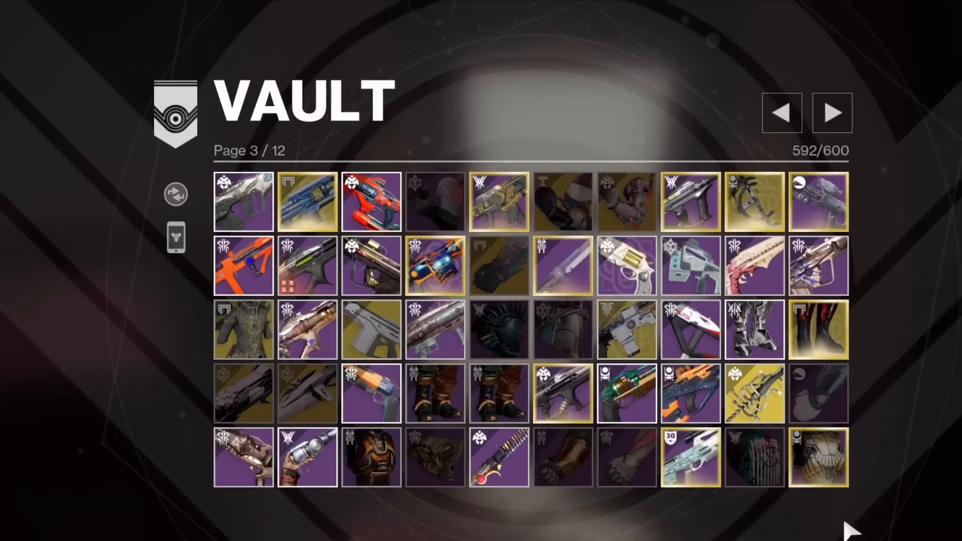
pyautogui.click(832, 113)
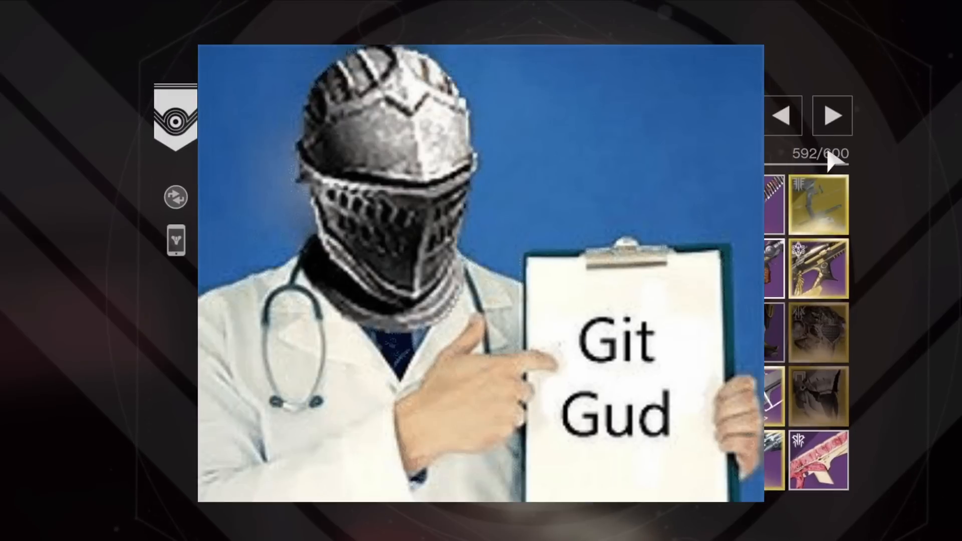
pyautogui.click(832, 115)
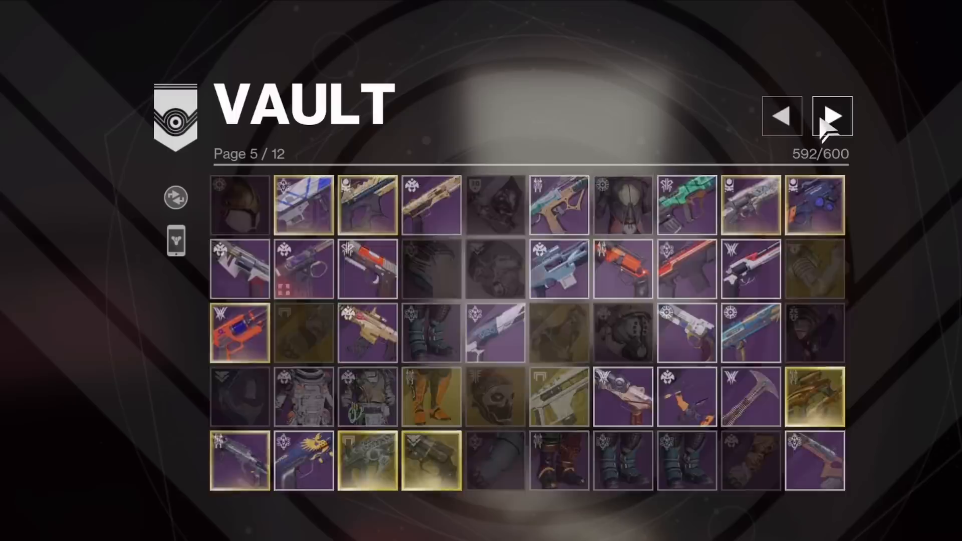
pyautogui.click(832, 117)
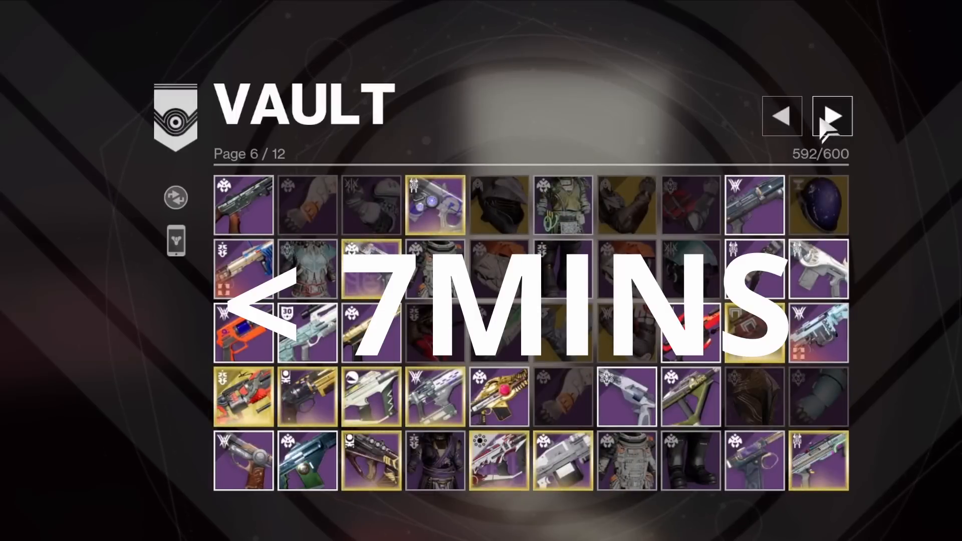